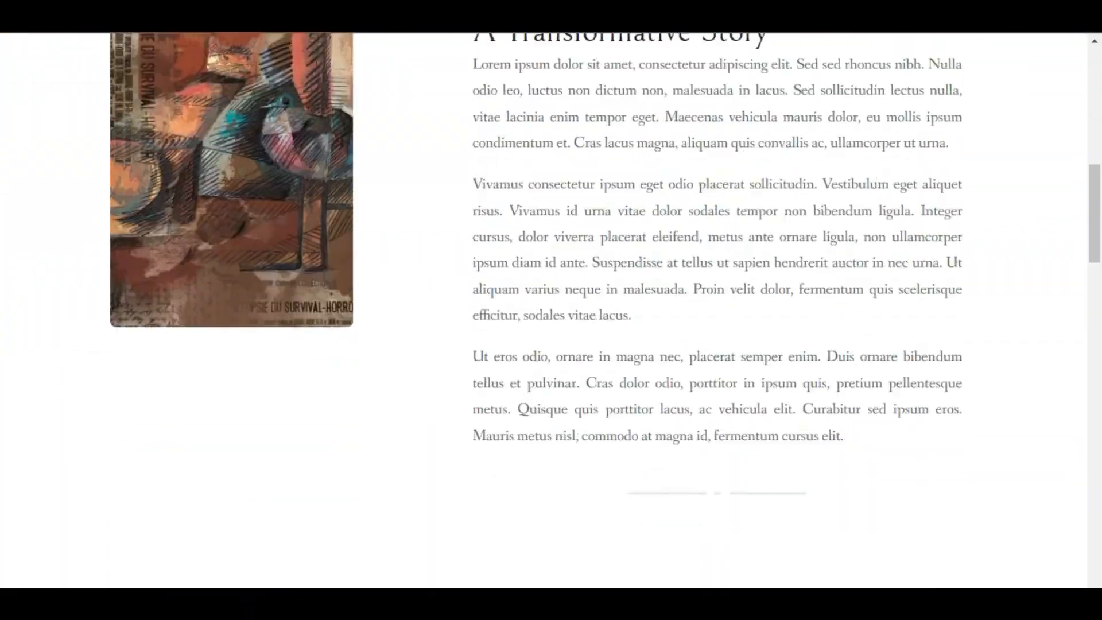
Step: Create a new Elementor popup template named 'article popup' via the Finder search 'pop'
{"action": "scroll", "scroll_direction": "down", "scroll_amount": 3}
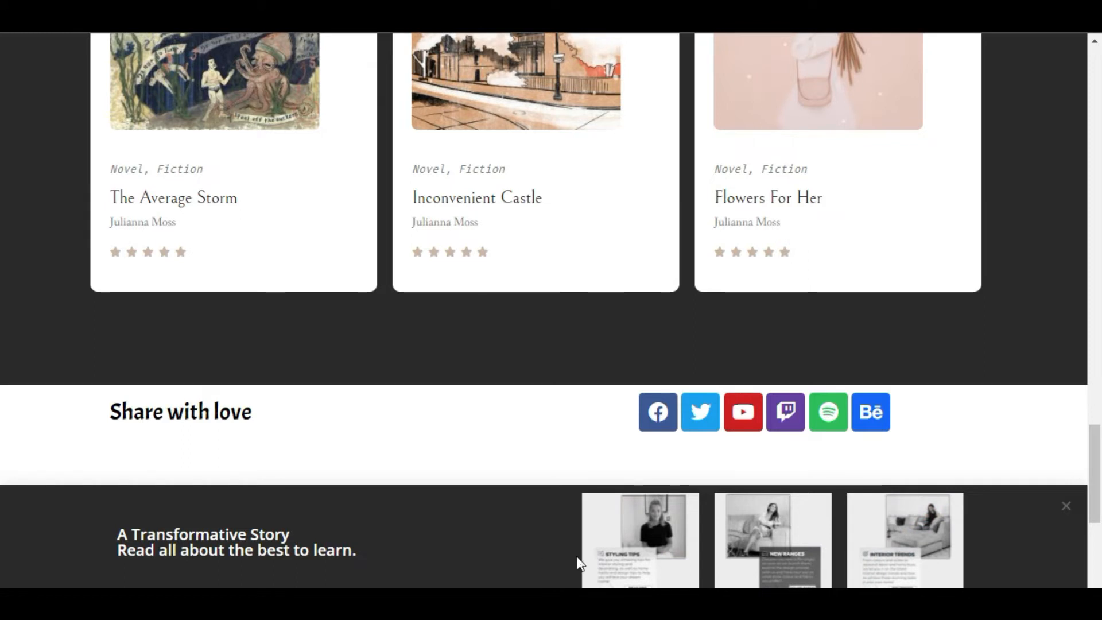
{"action": "mouse_move", "coordinate": [474, 547]}
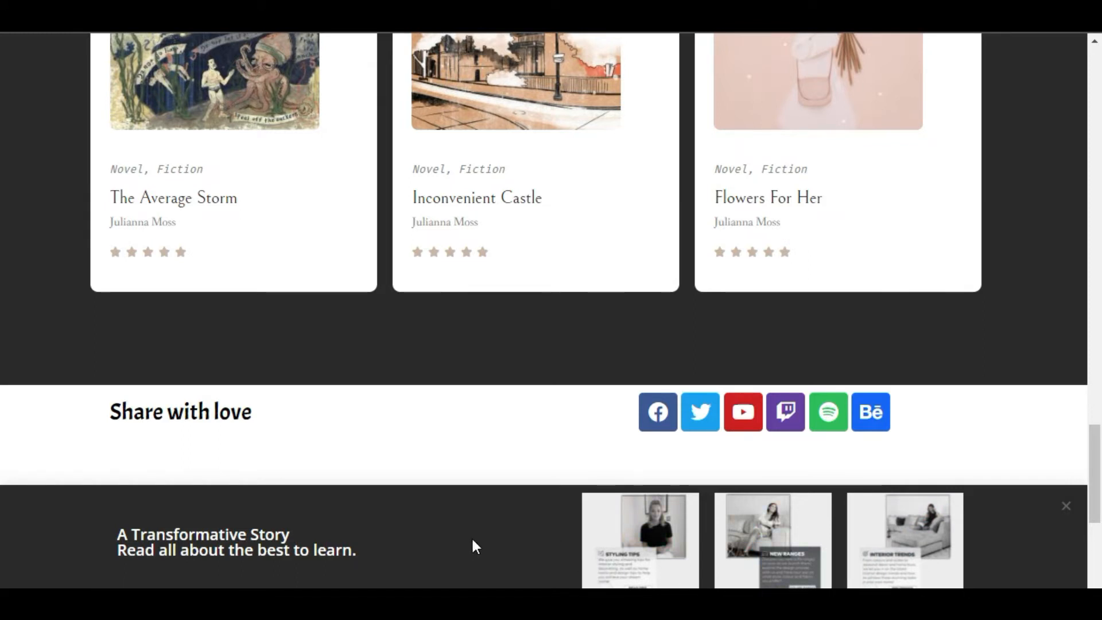
{"action": "mouse_move", "coordinate": [481, 542]}
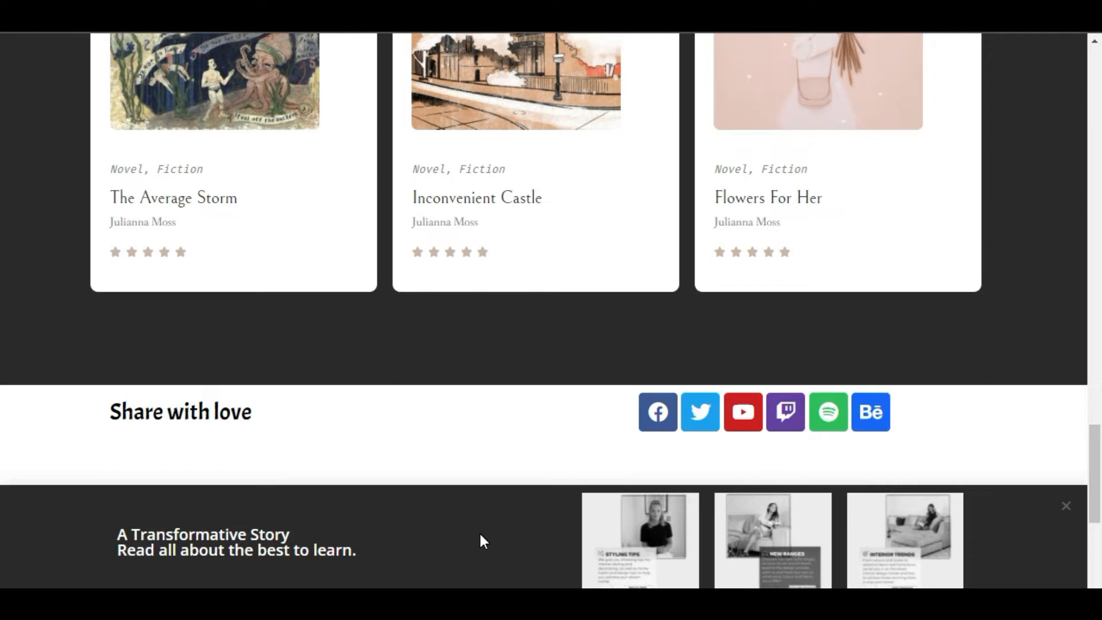
{"action": "type", "text": "pop"}
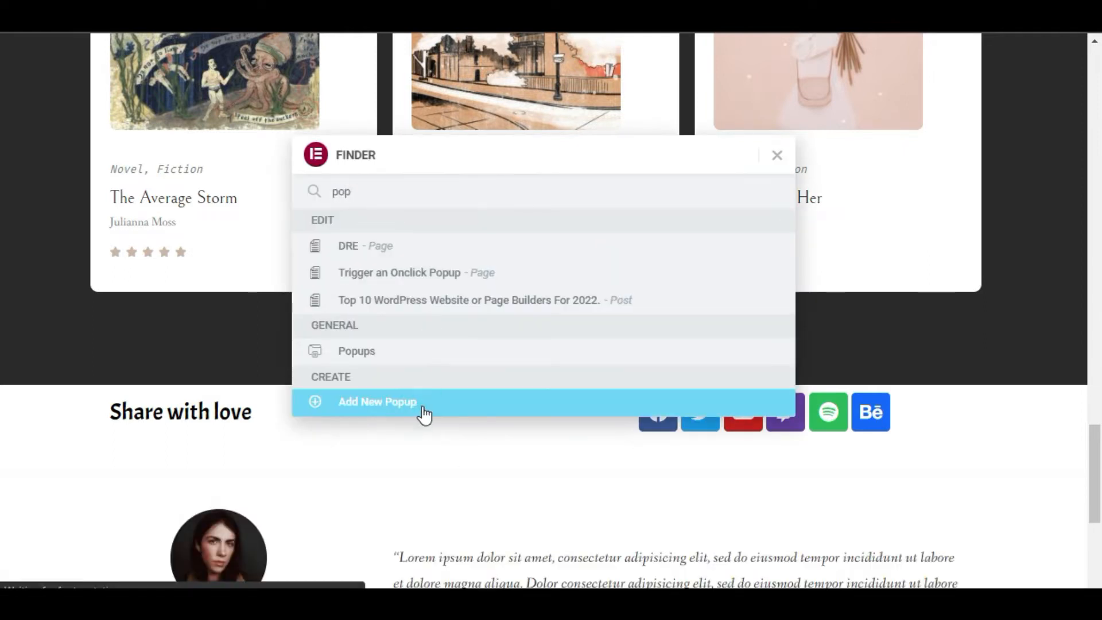
{"action": "left_click", "coordinate": [377, 402]}
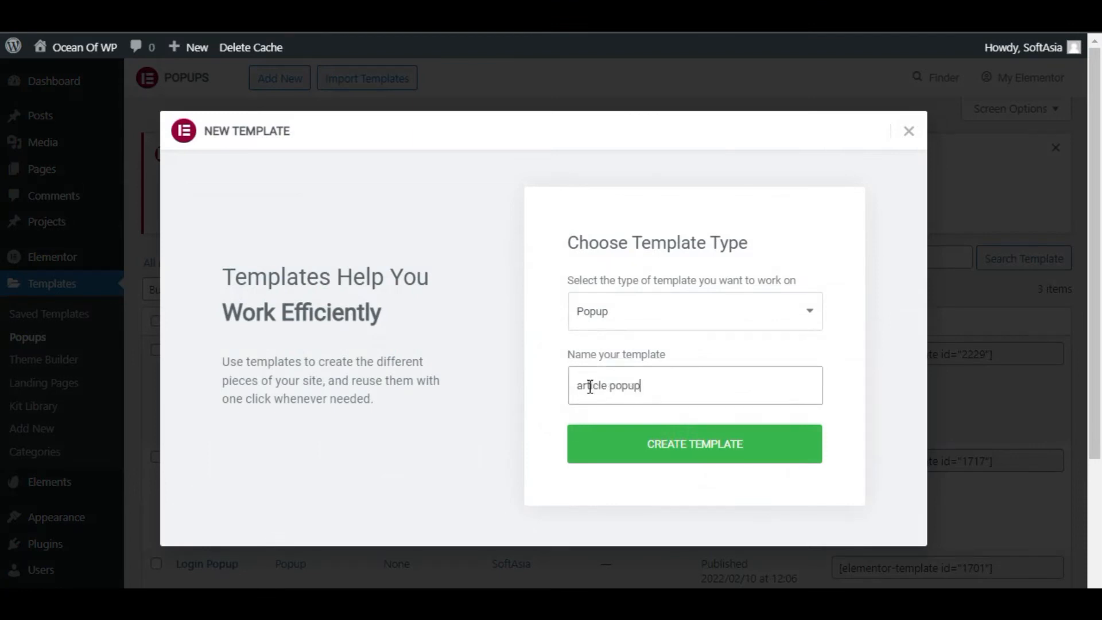
{"action": "left_click", "coordinate": [694, 443]}
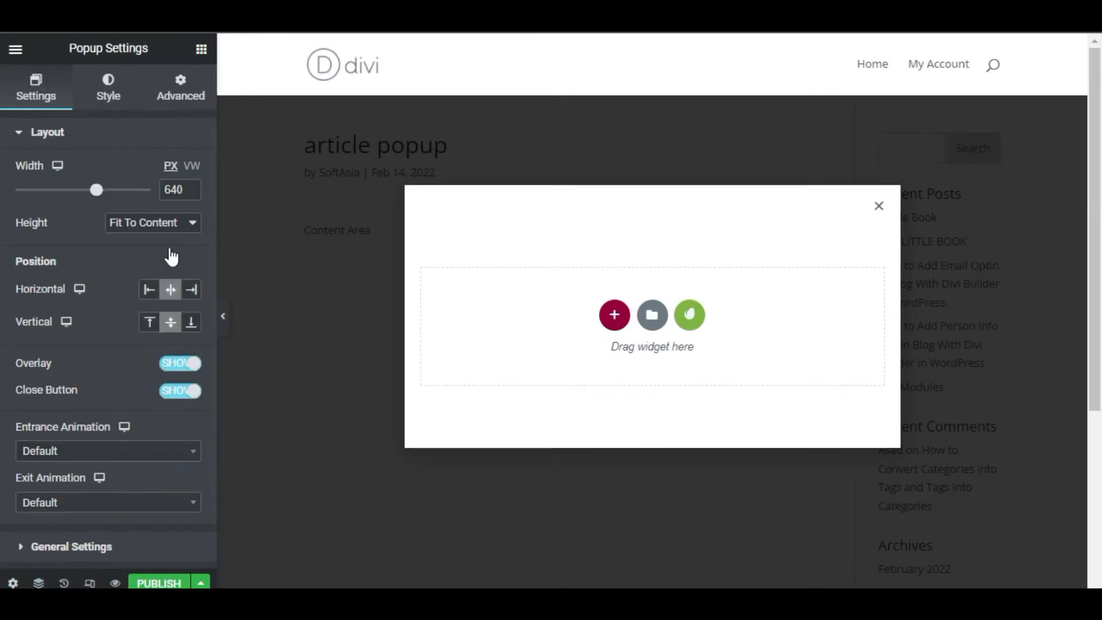
Step: Set popup width to 100 VW, vertical position Bottom, and add a four-column section
{"action": "left_click", "coordinate": [193, 166]}
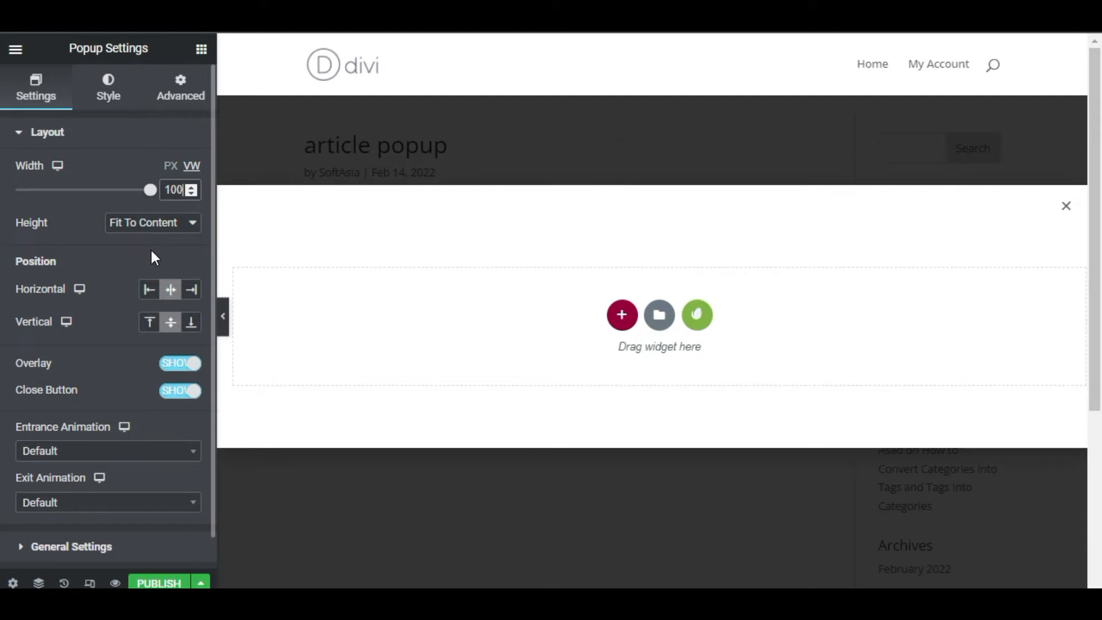
{"action": "left_click", "coordinate": [191, 322]}
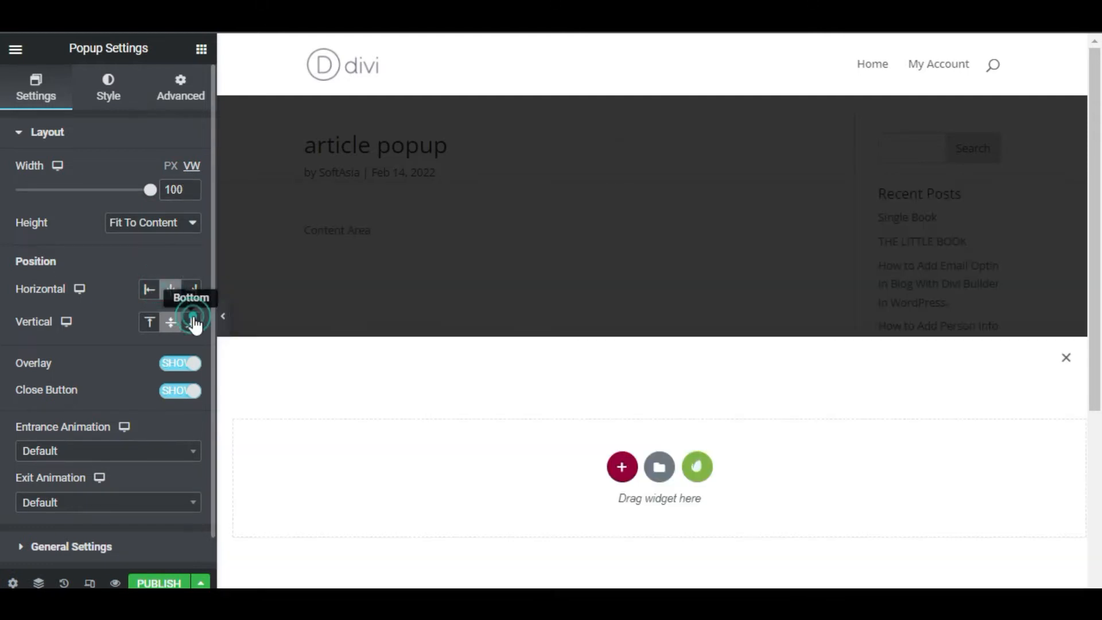
{"action": "left_click", "coordinate": [623, 467]}
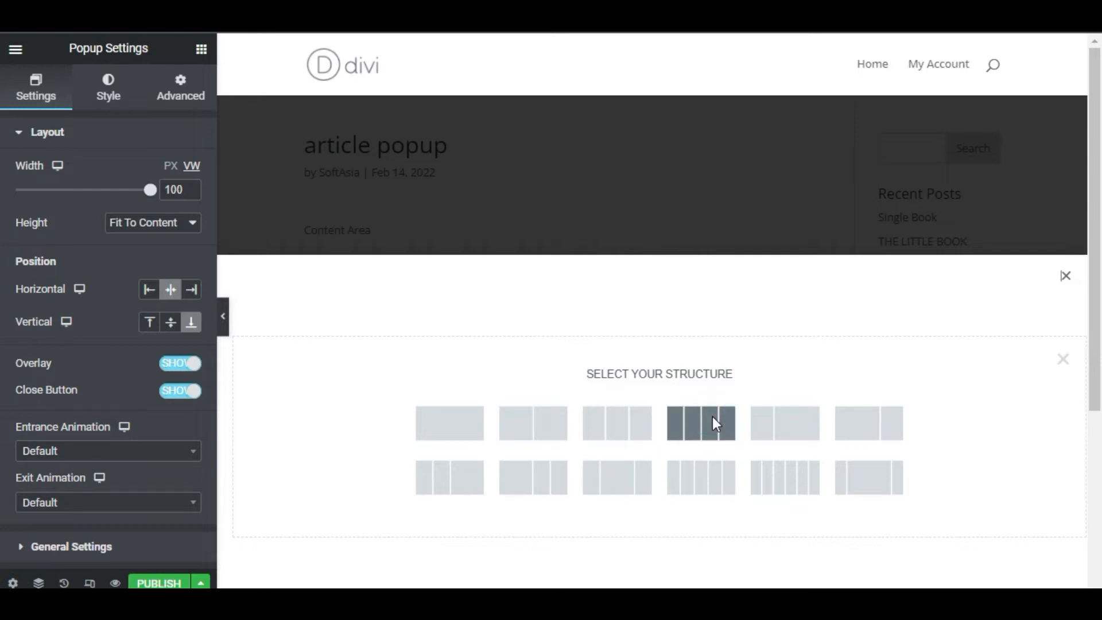
{"action": "left_click", "coordinate": [702, 422]}
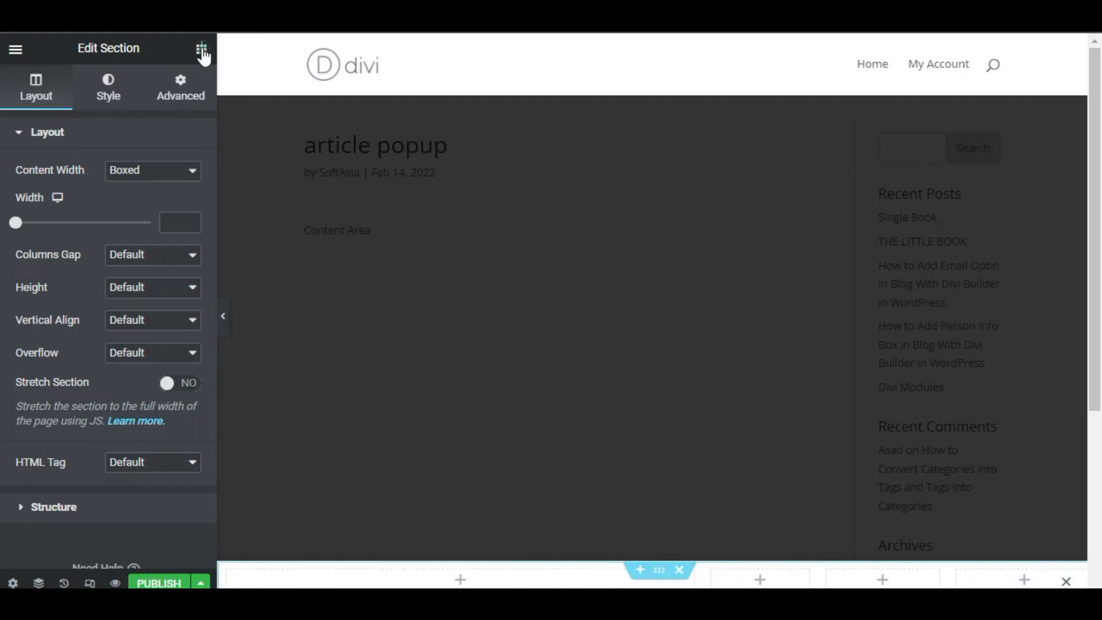
Step: Open the widget panel to add the heading and post image widgets
{"action": "left_click", "coordinate": [201, 48]}
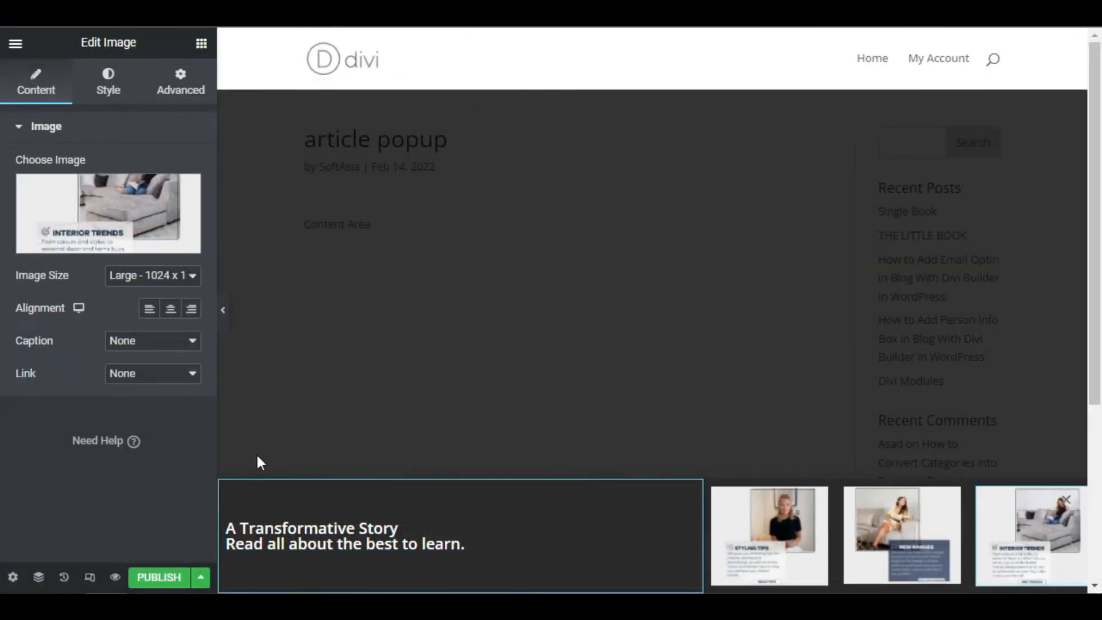
{"action": "mouse_move", "coordinate": [177, 412]}
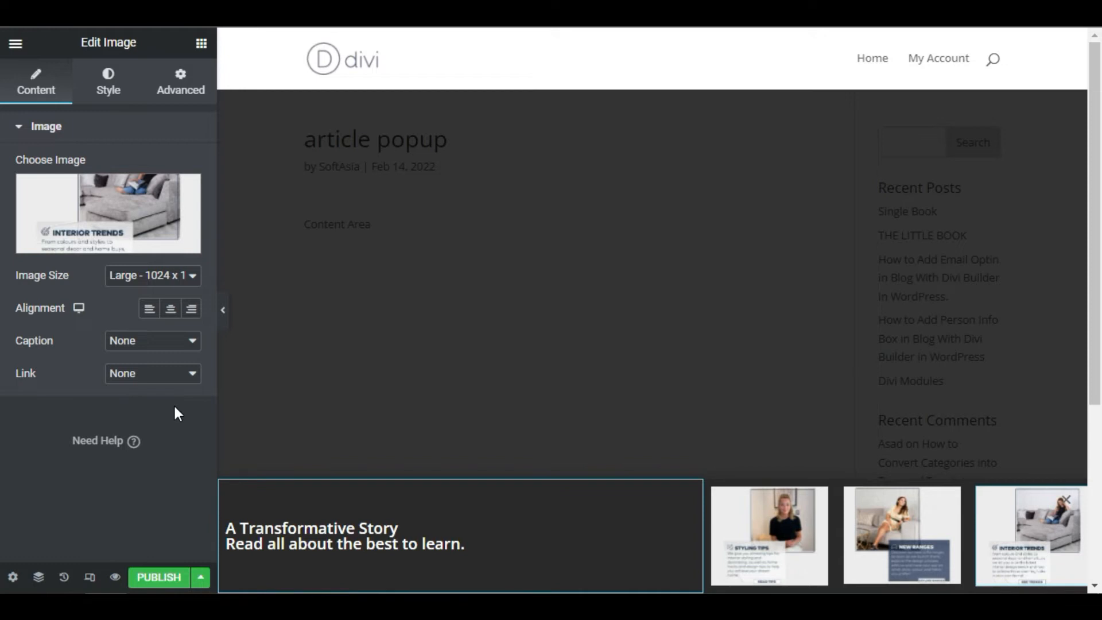
{"action": "mouse_move", "coordinate": [165, 392]}
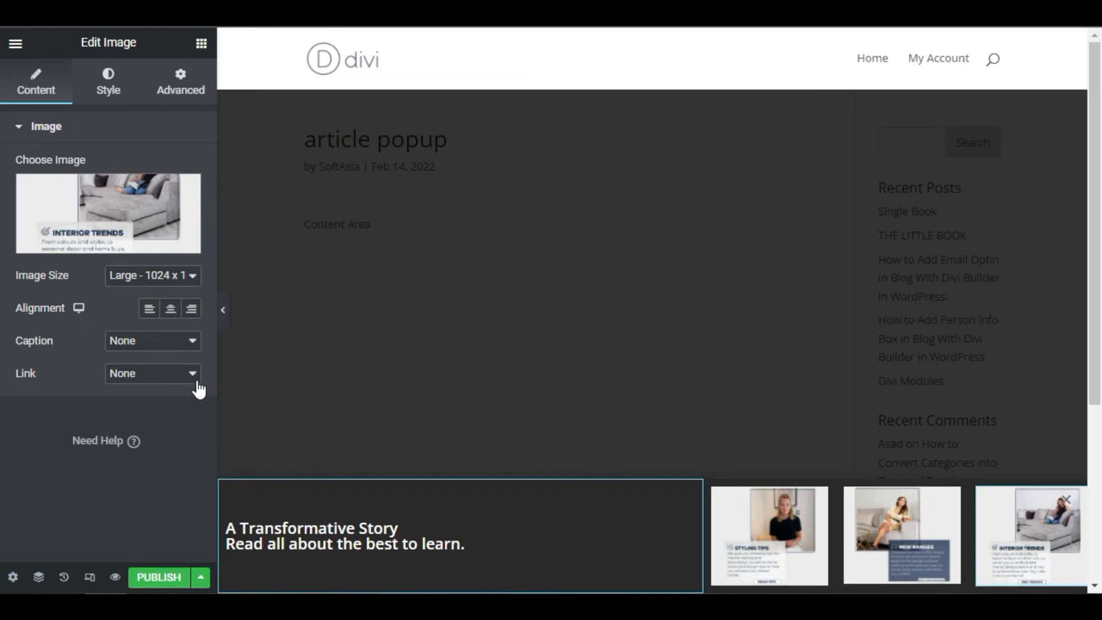
Step: Link the interior trends image to the a-transformative-story post via Custom URL
{"action": "left_click", "coordinate": [152, 373]}
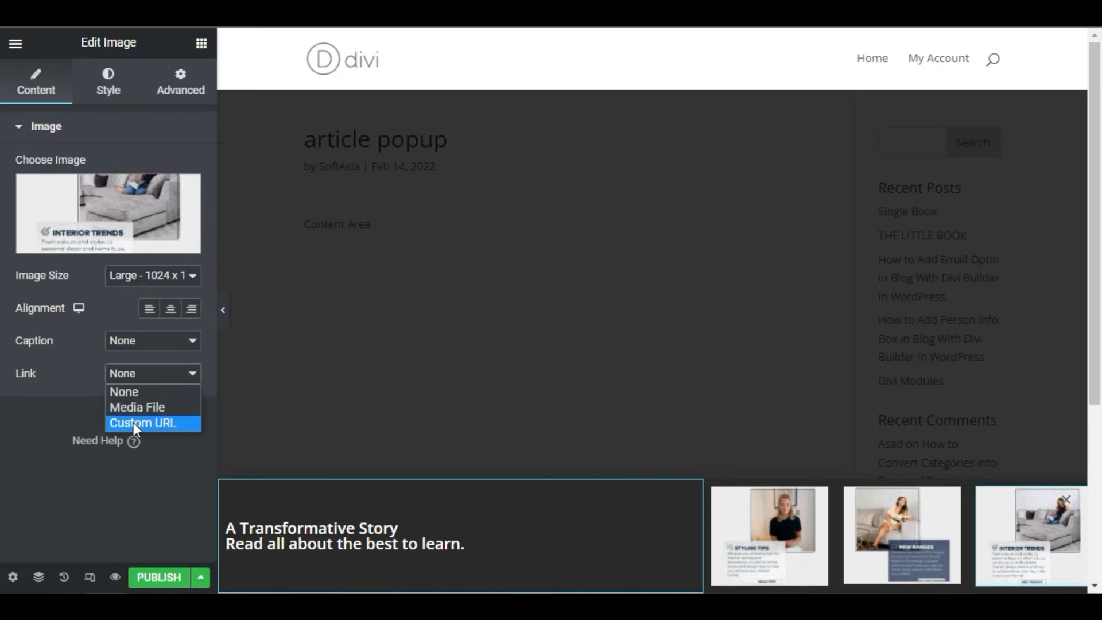
{"action": "left_click", "coordinate": [142, 423]}
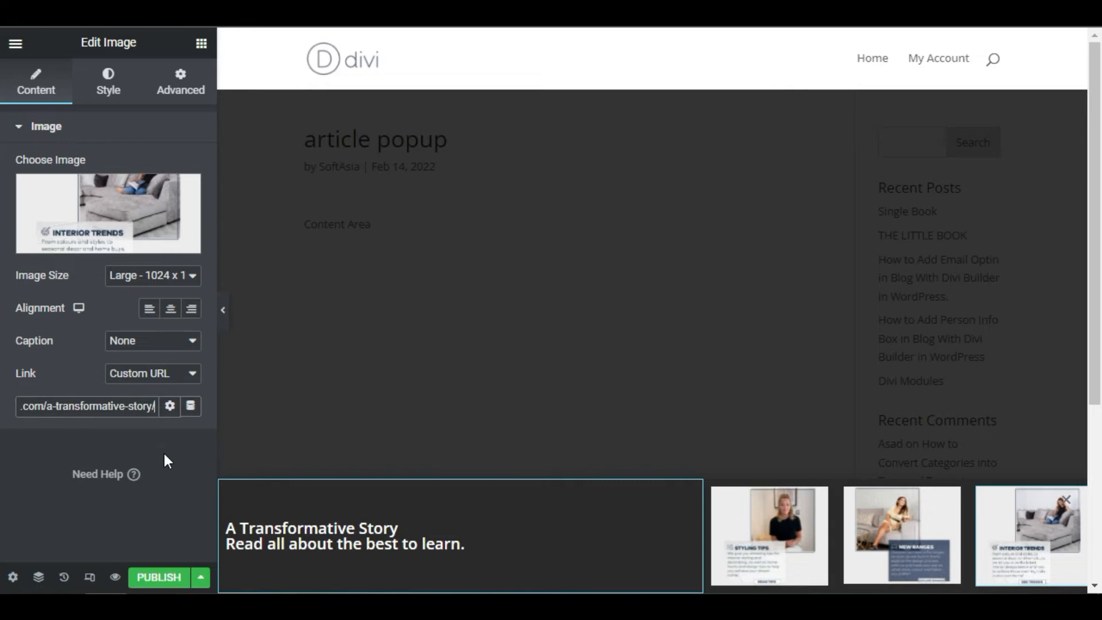
{"action": "mouse_move", "coordinate": [115, 342]}
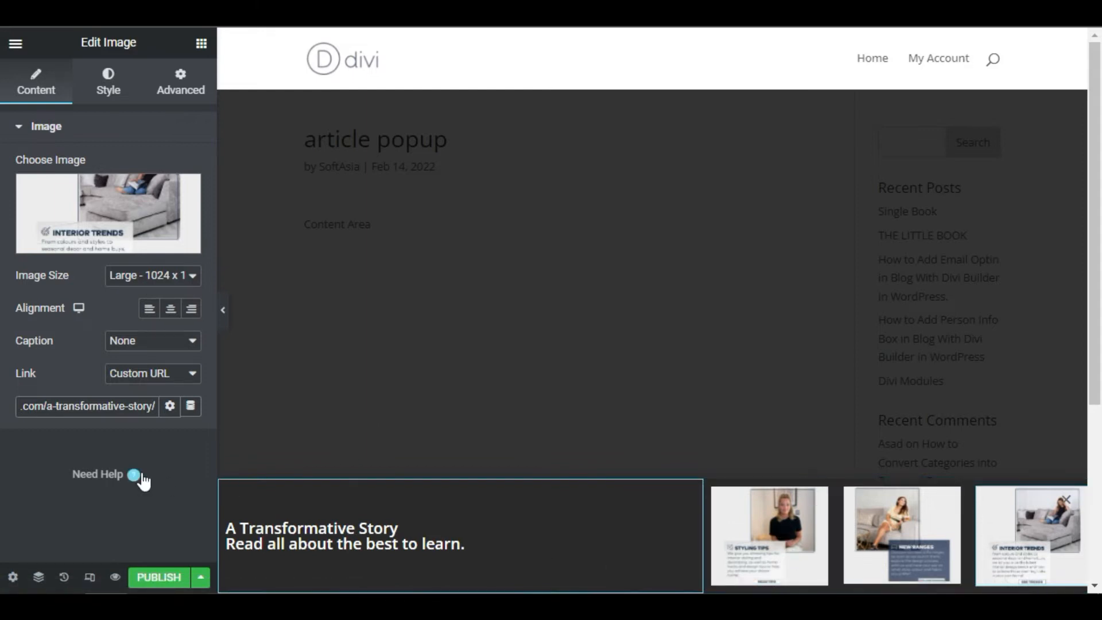
{"action": "mouse_move", "coordinate": [169, 482]}
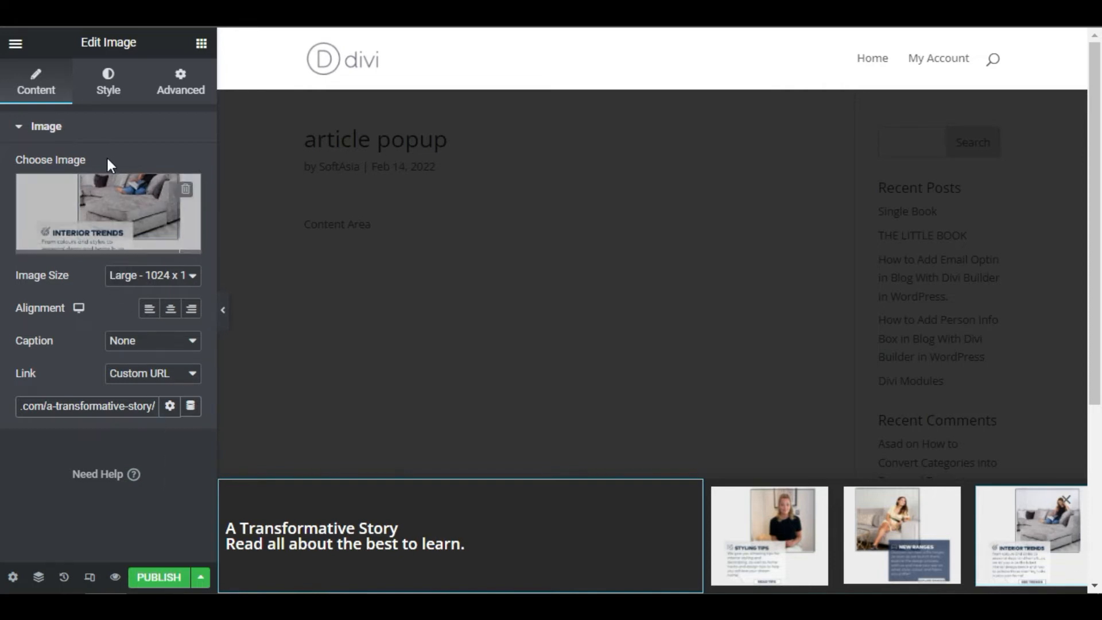
Step: Set image CSS Filters saturation to 0 normally and 100 on hover
{"action": "left_click", "coordinate": [108, 80]}
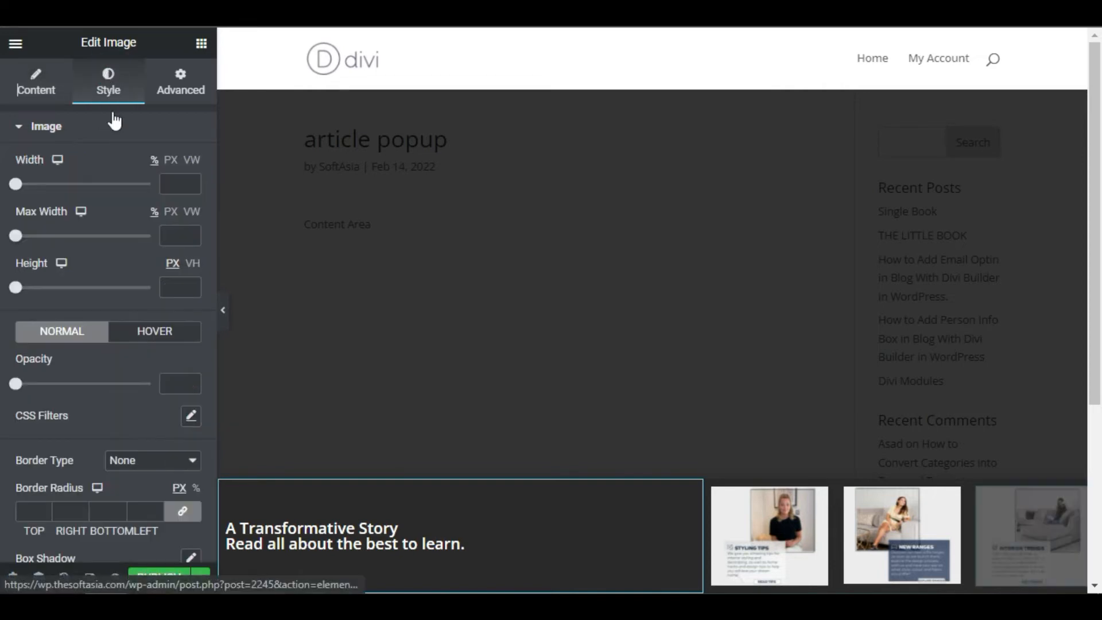
{"action": "left_click", "coordinate": [191, 415]}
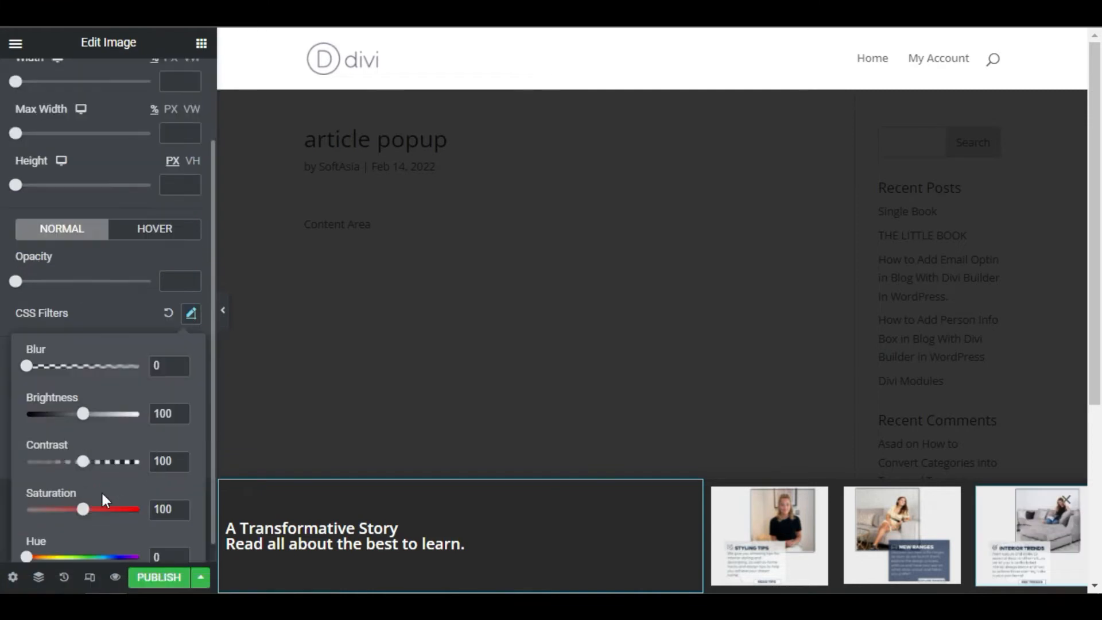
{"action": "left_click_drag", "start_coordinate": [83, 509], "coordinate": [28, 509]}
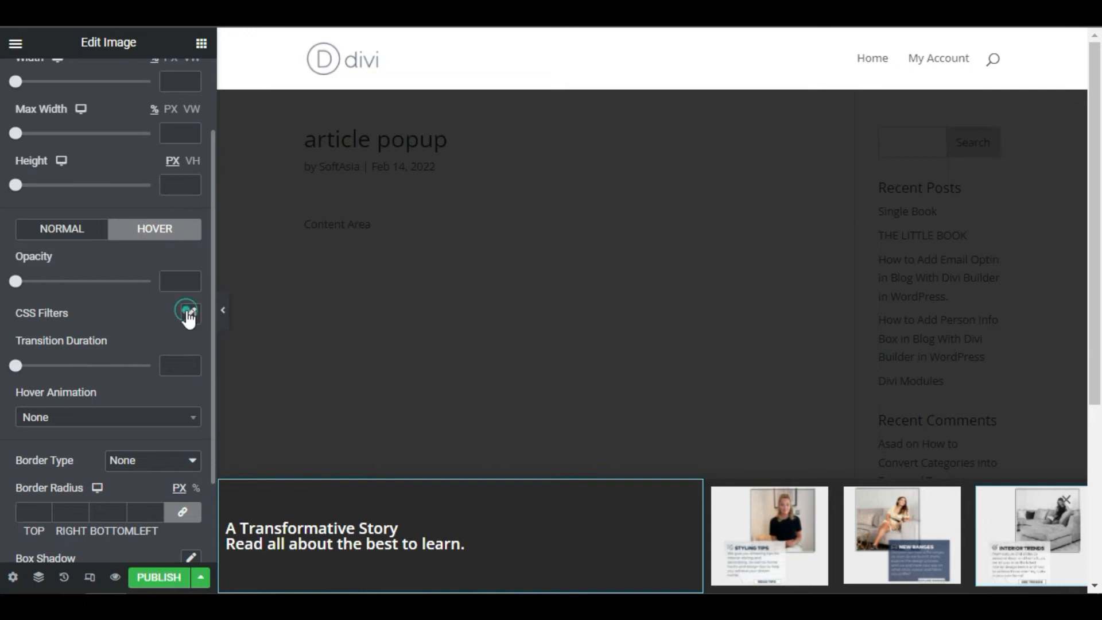
{"action": "left_click", "coordinate": [185, 313]}
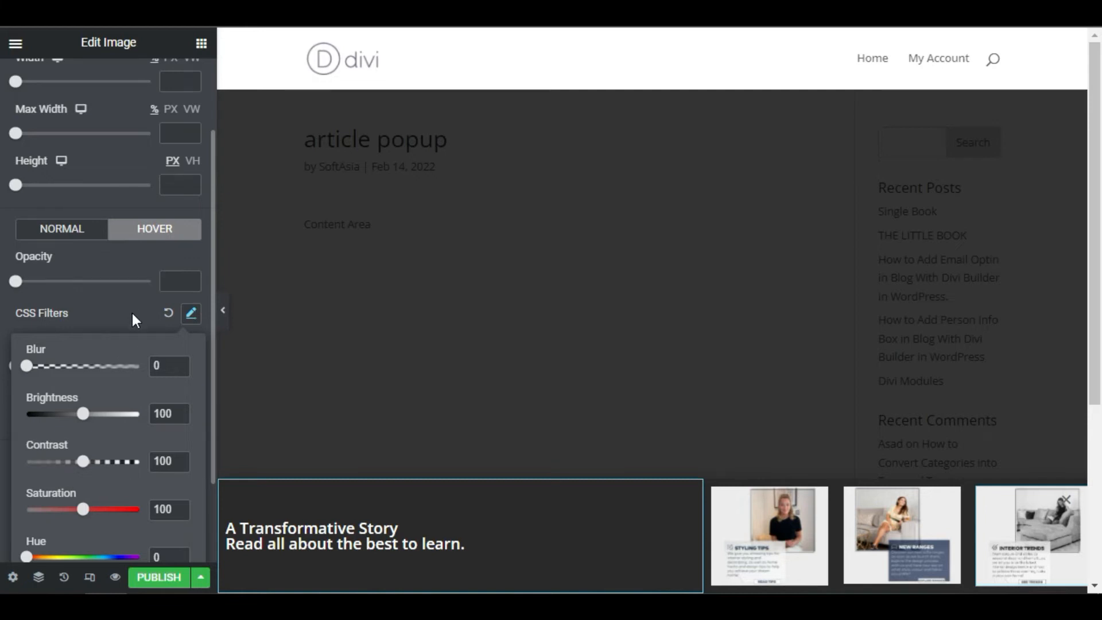
{"action": "left_click", "coordinate": [190, 314]}
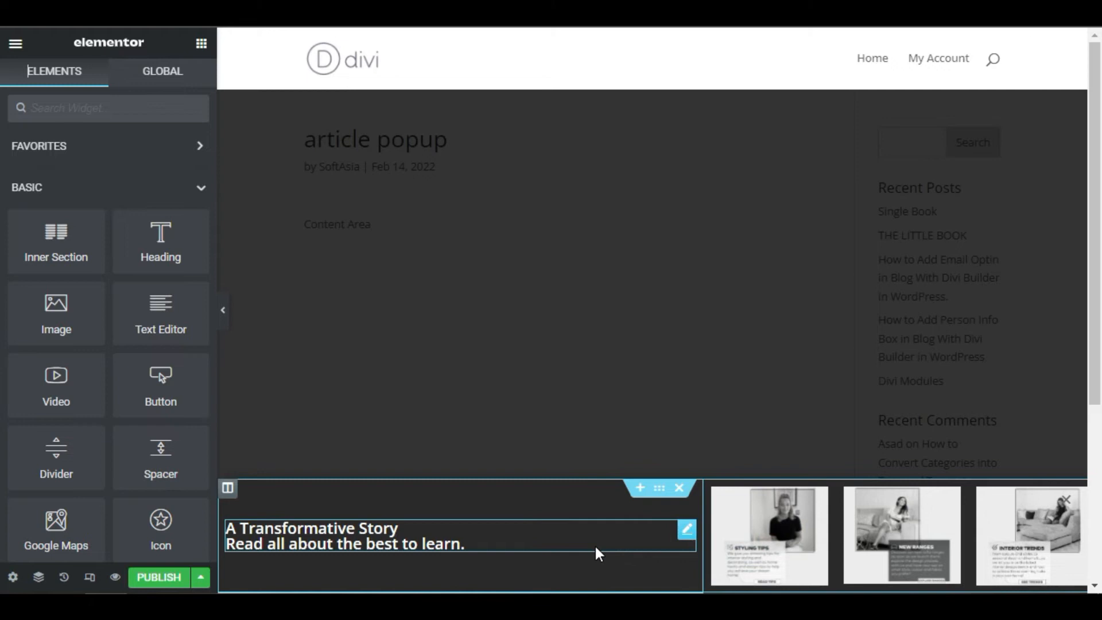
{"action": "mouse_move", "coordinate": [573, 552]}
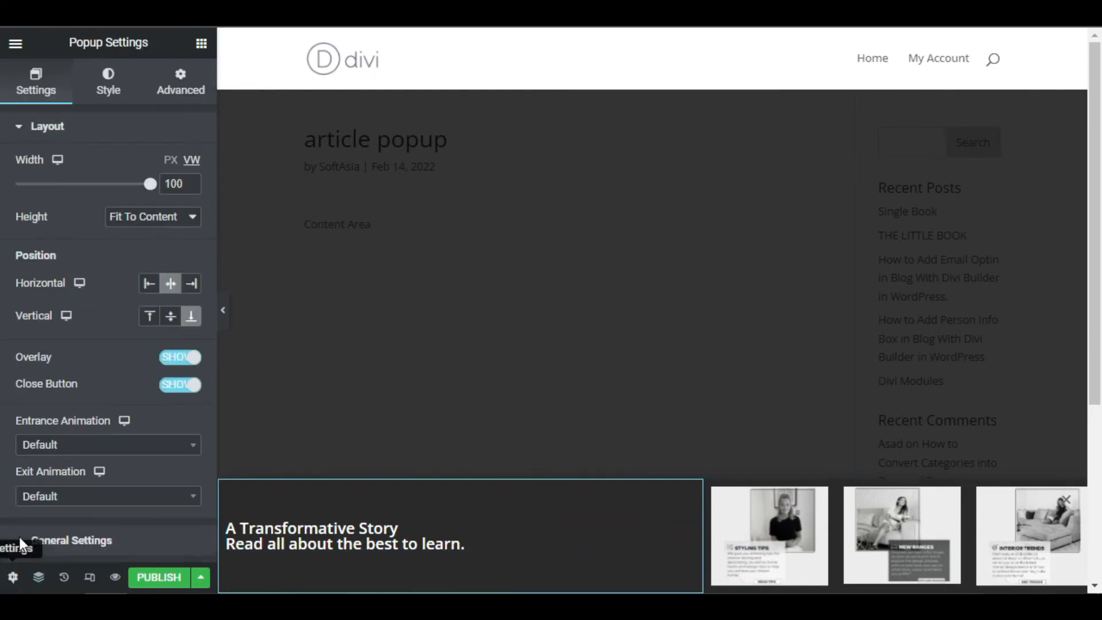
Step: Set the popup entrance animation to Slide In Up and hide the overlay
{"action": "left_click", "coordinate": [108, 445]}
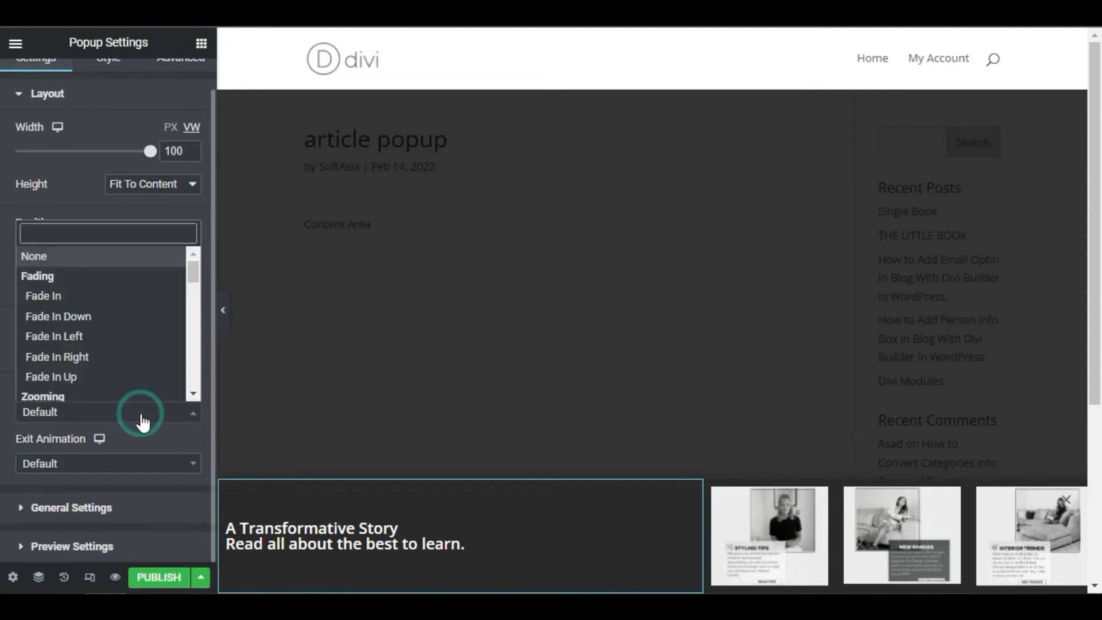
{"action": "type", "text": "sli"}
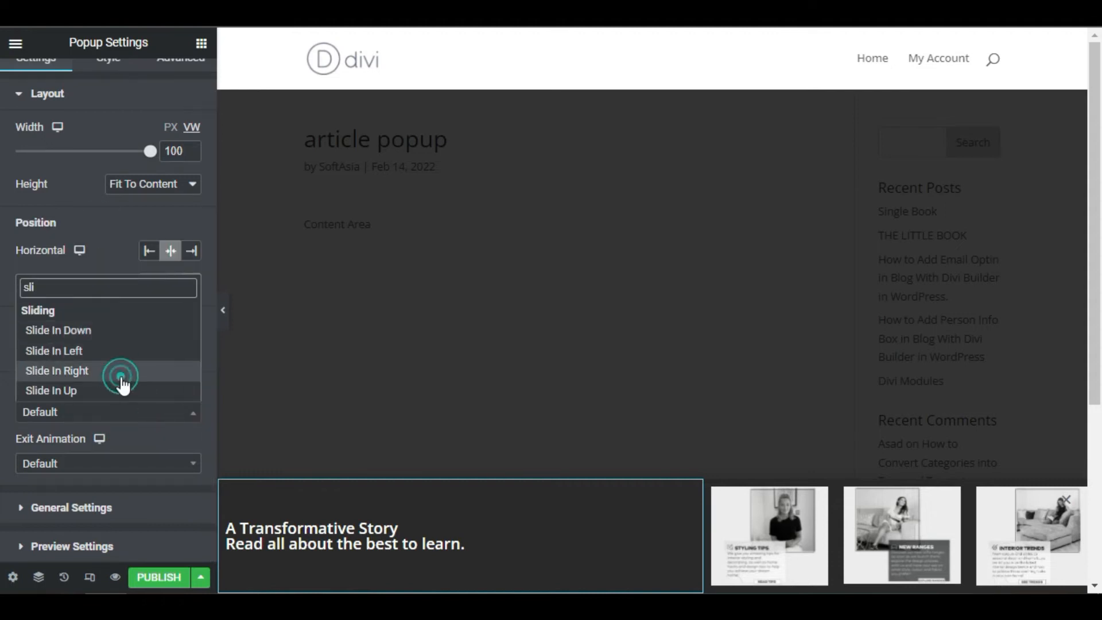
{"action": "left_click", "coordinate": [50, 391]}
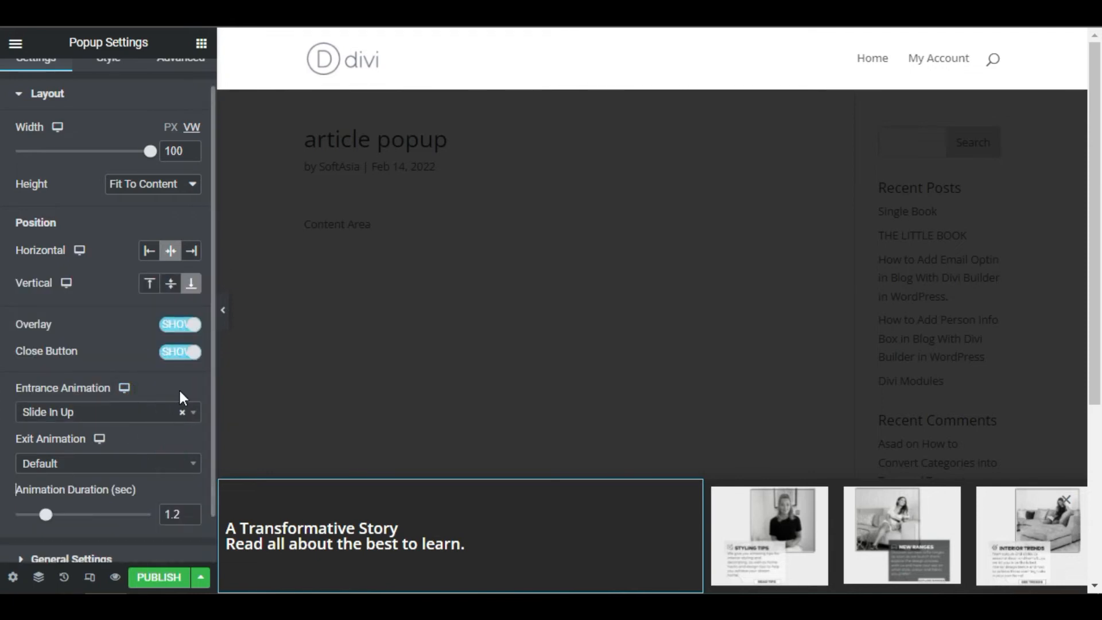
{"action": "mouse_move", "coordinate": [71, 322]}
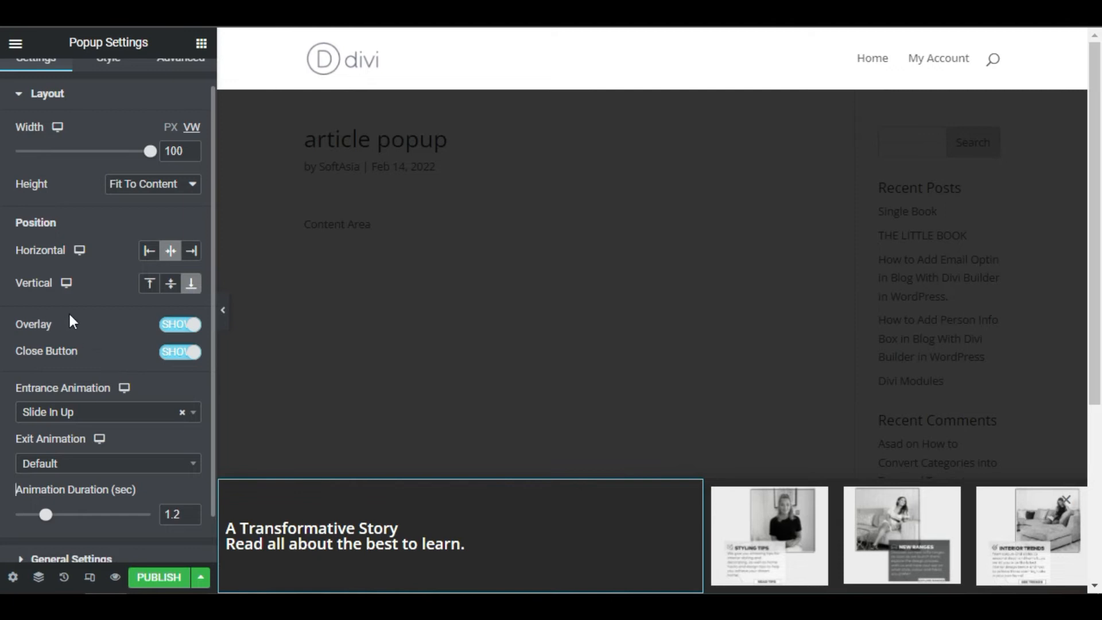
{"action": "left_click", "coordinate": [179, 325]}
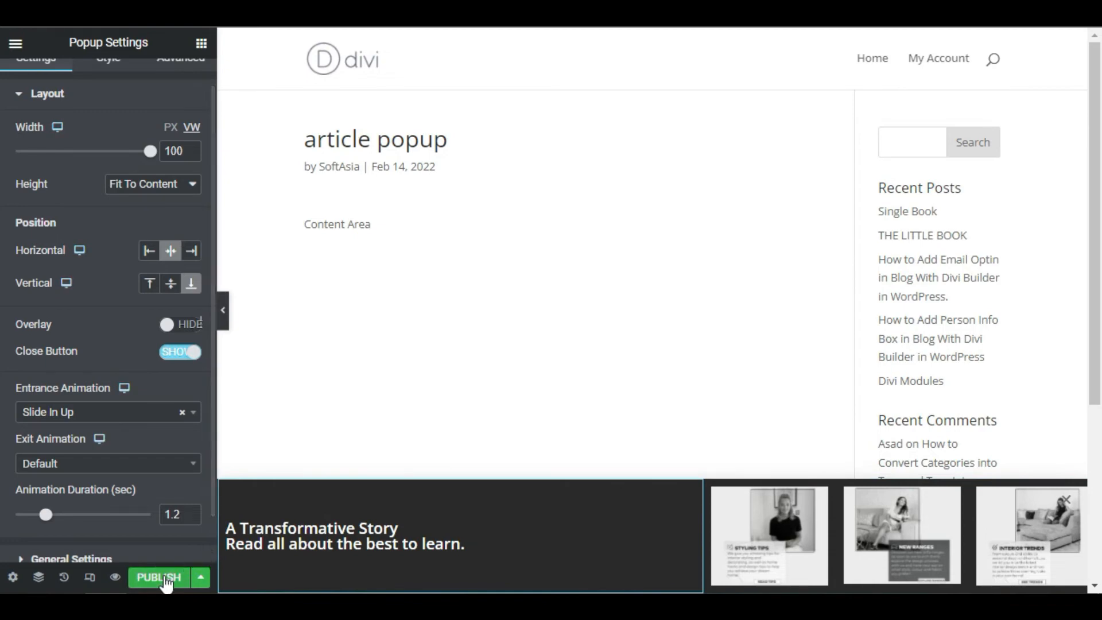
Step: Publish the popup with a Singular page display condition
{"action": "left_click", "coordinate": [160, 578]}
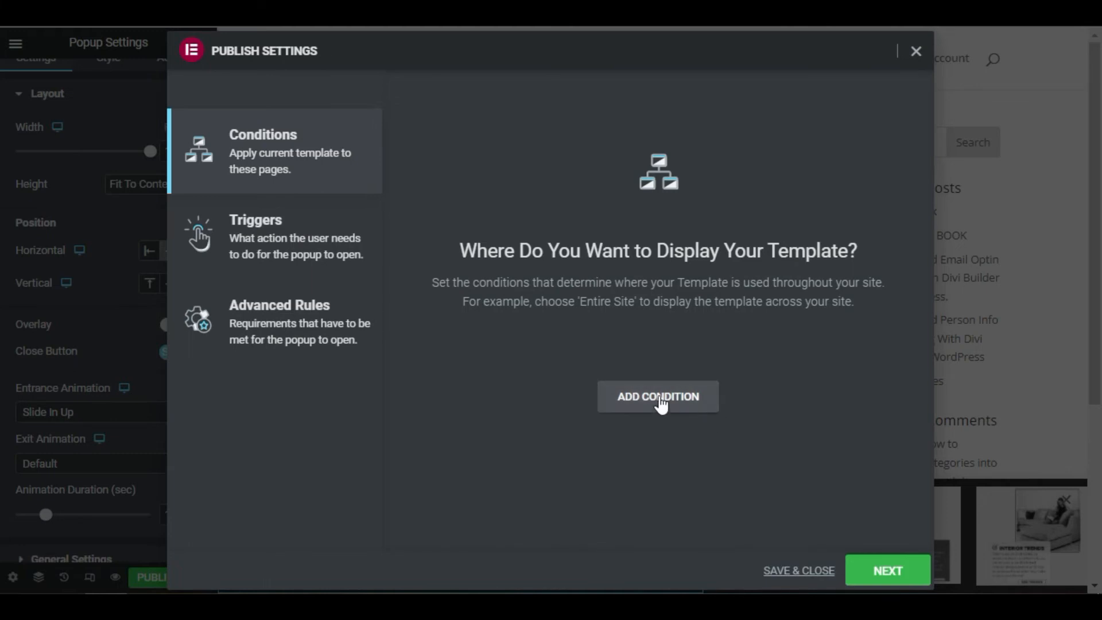
{"action": "left_click", "coordinate": [658, 397]}
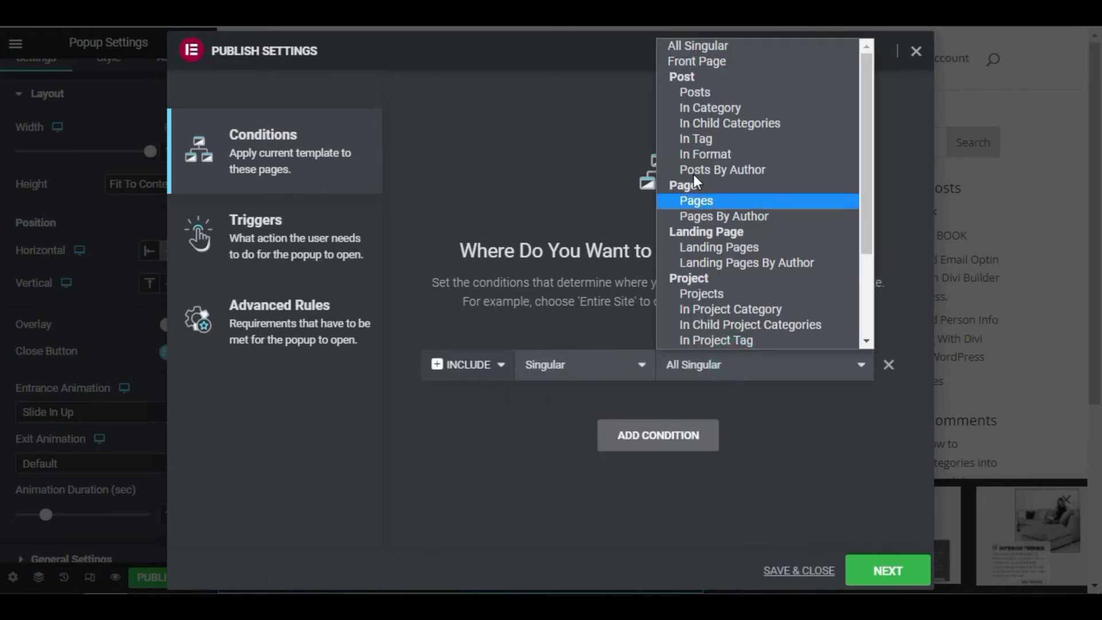
{"action": "left_click", "coordinate": [696, 200]}
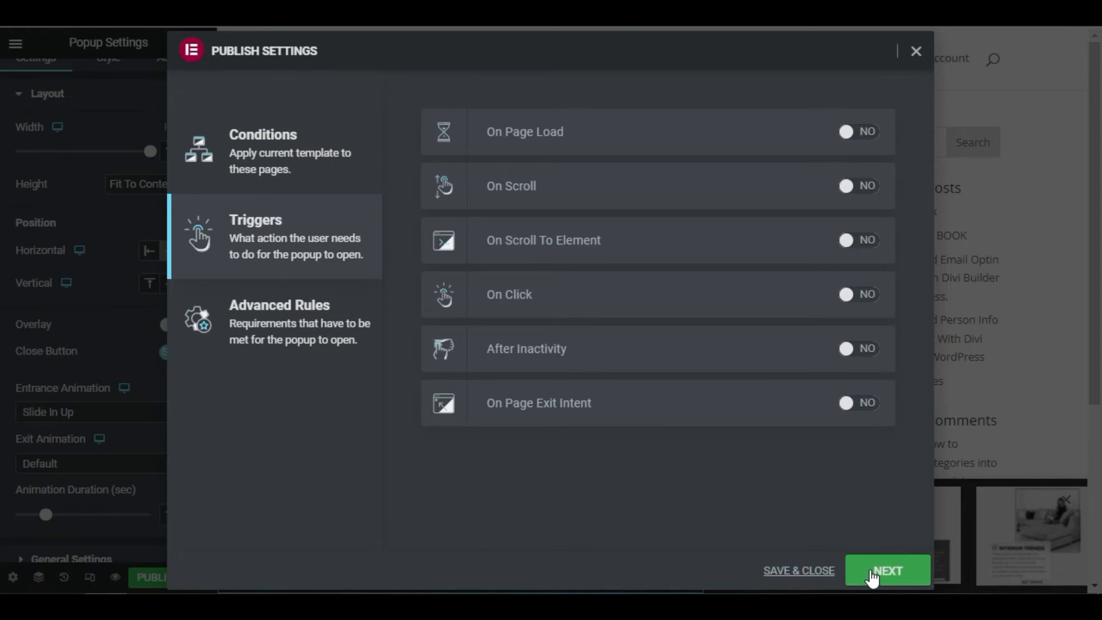
{"action": "mouse_move", "coordinate": [807, 415]}
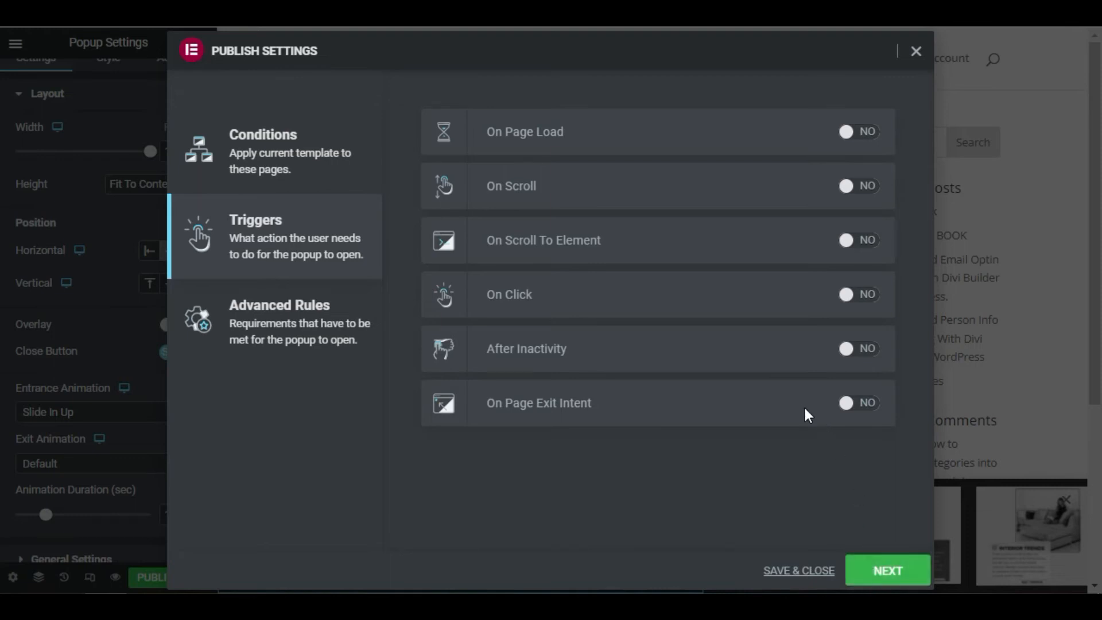
{"action": "mouse_move", "coordinate": [520, 259]}
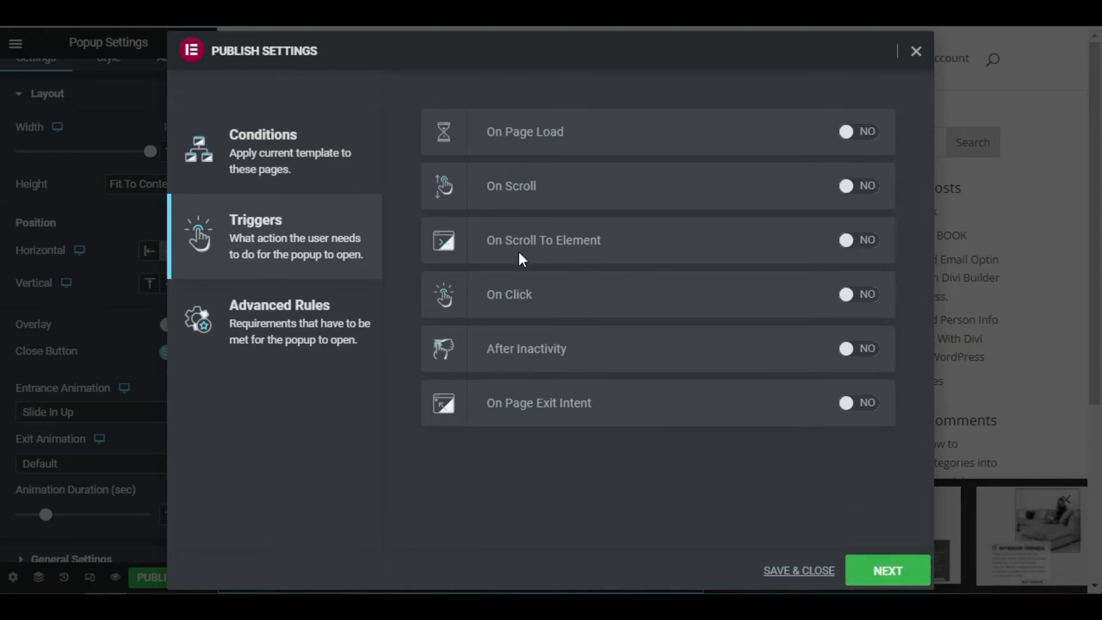
{"action": "mouse_move", "coordinate": [717, 263]}
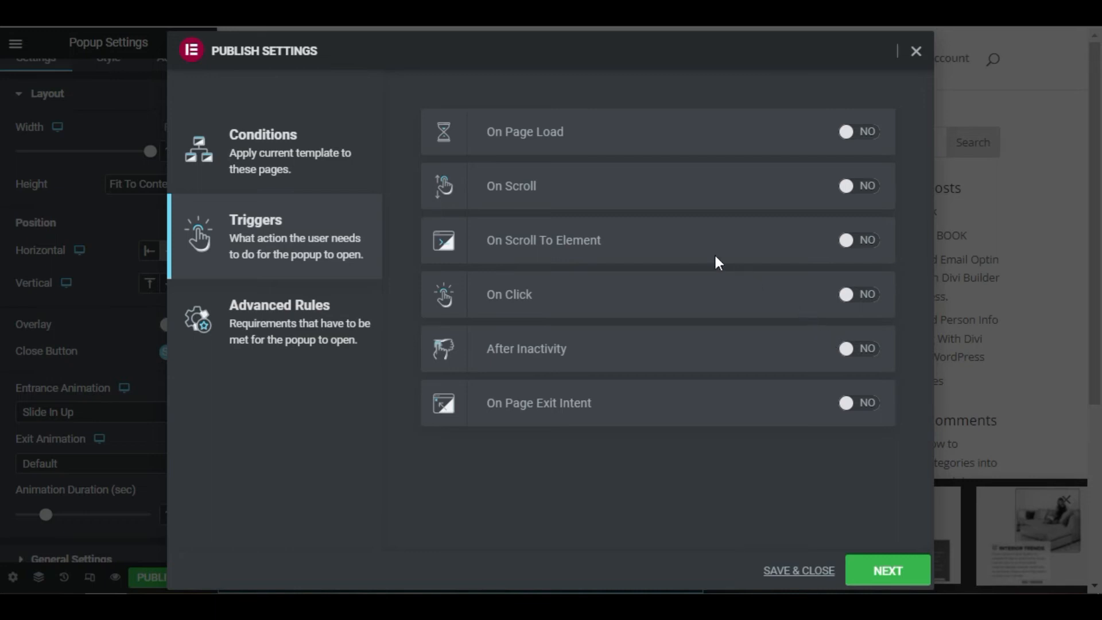
Step: Enable the On Scroll To Element trigger with selector .popit and continue
{"action": "left_click", "coordinate": [855, 239]}
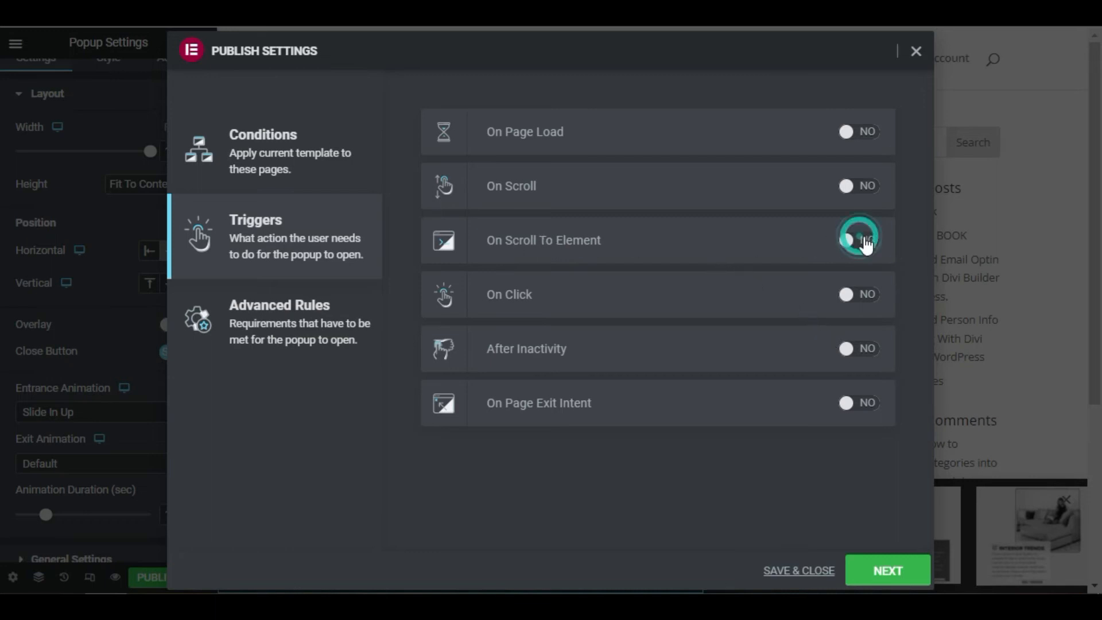
{"action": "left_click", "coordinate": [859, 239]}
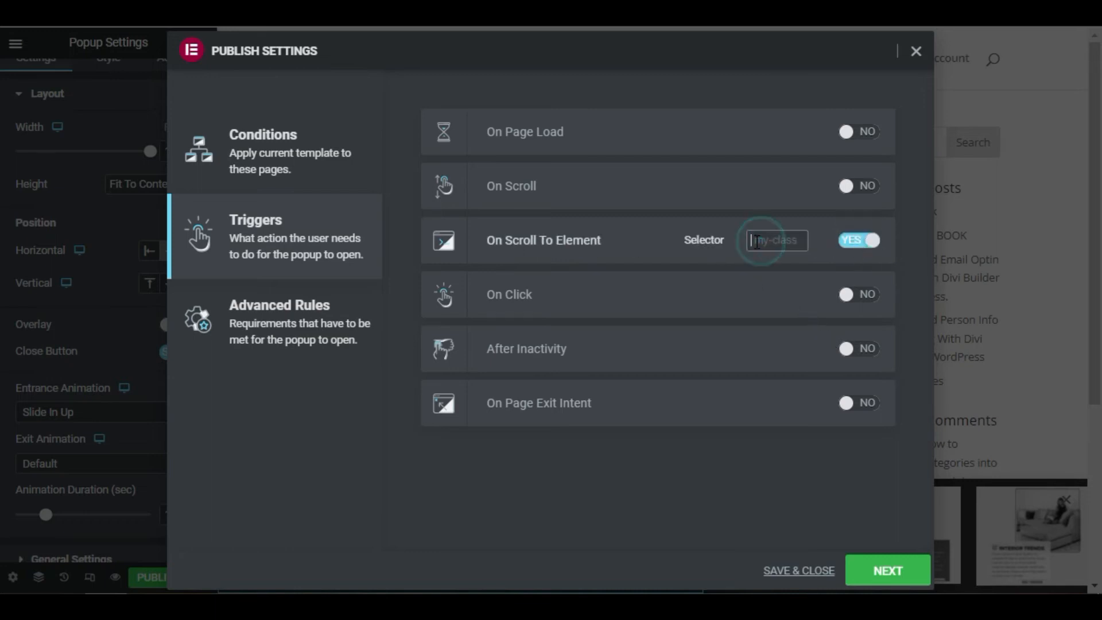
{"action": "left_click", "coordinate": [778, 241]}
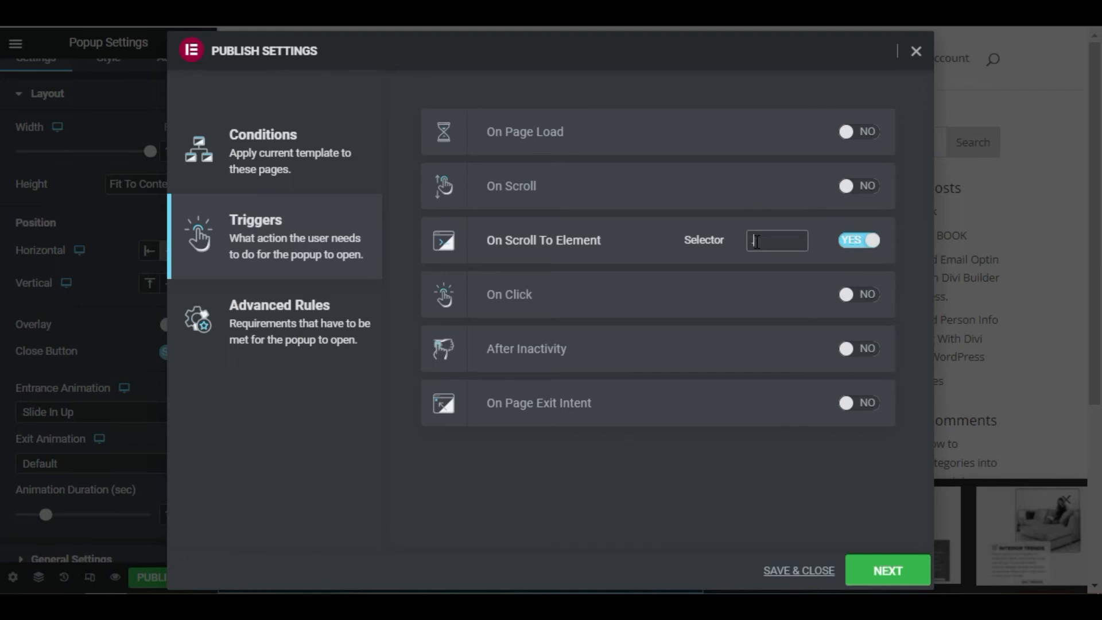
{"action": "type", "text": "pop"}
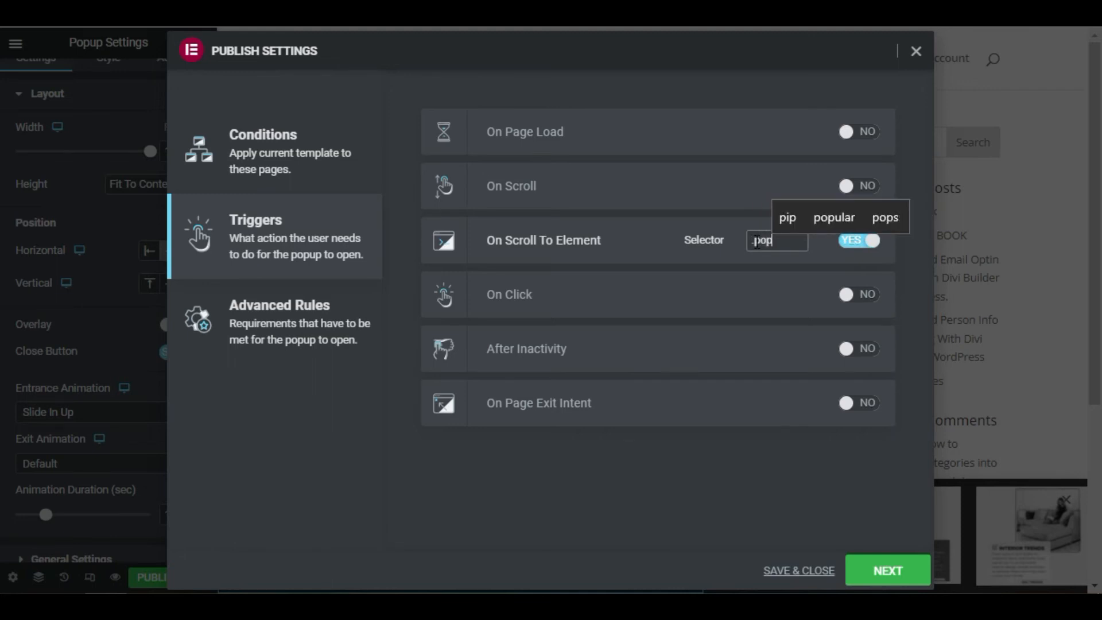
{"action": "type", "text": ".popit"}
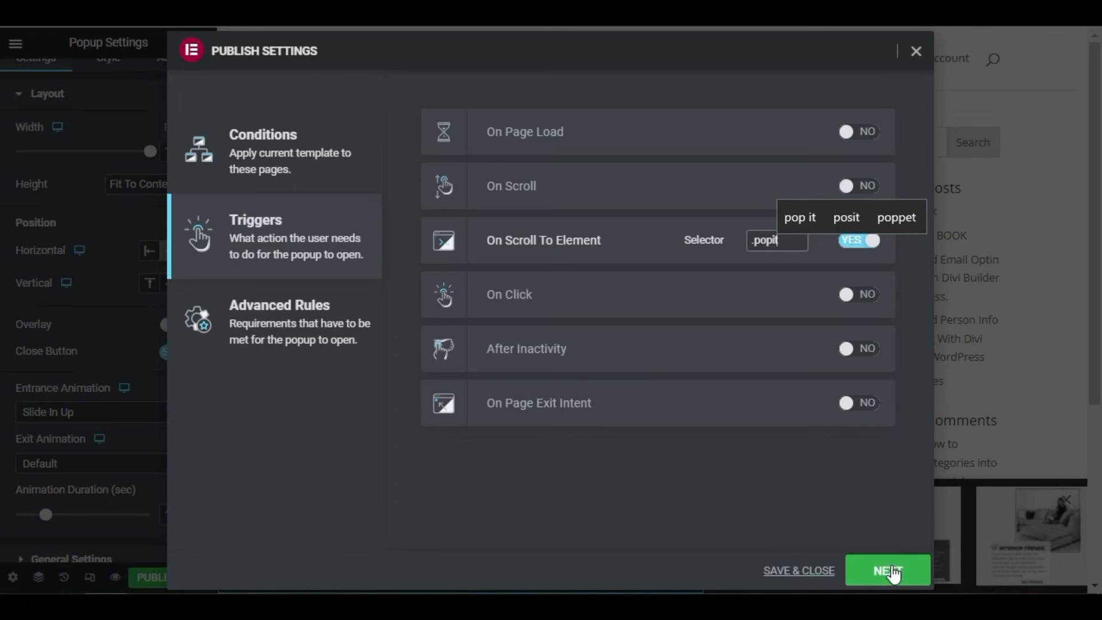
{"action": "left_click", "coordinate": [290, 321]}
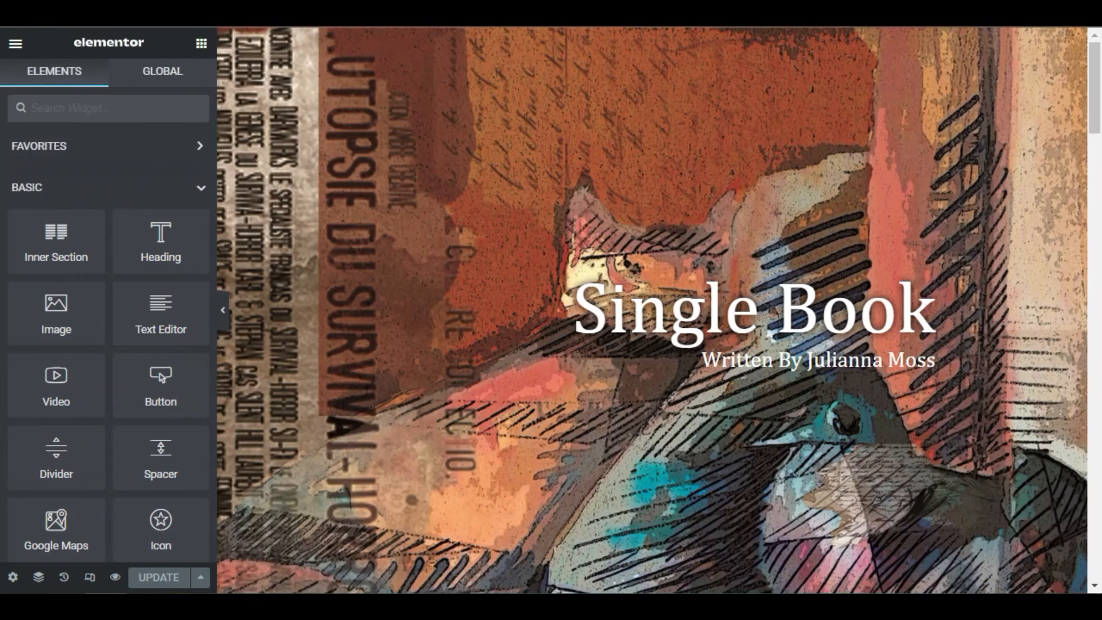
Step: Scroll the Single Book page and open the Share with love section's settings
{"action": "scroll", "scroll_direction": "down", "scroll_amount": 3}
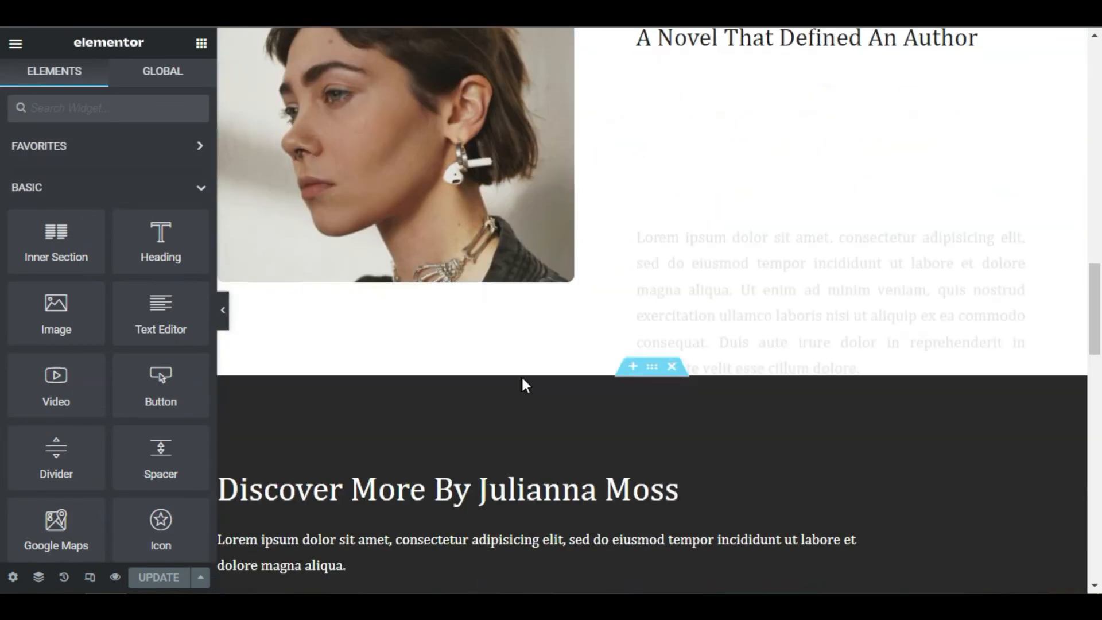
{"action": "scroll", "scroll_direction": "down", "scroll_amount": 3}
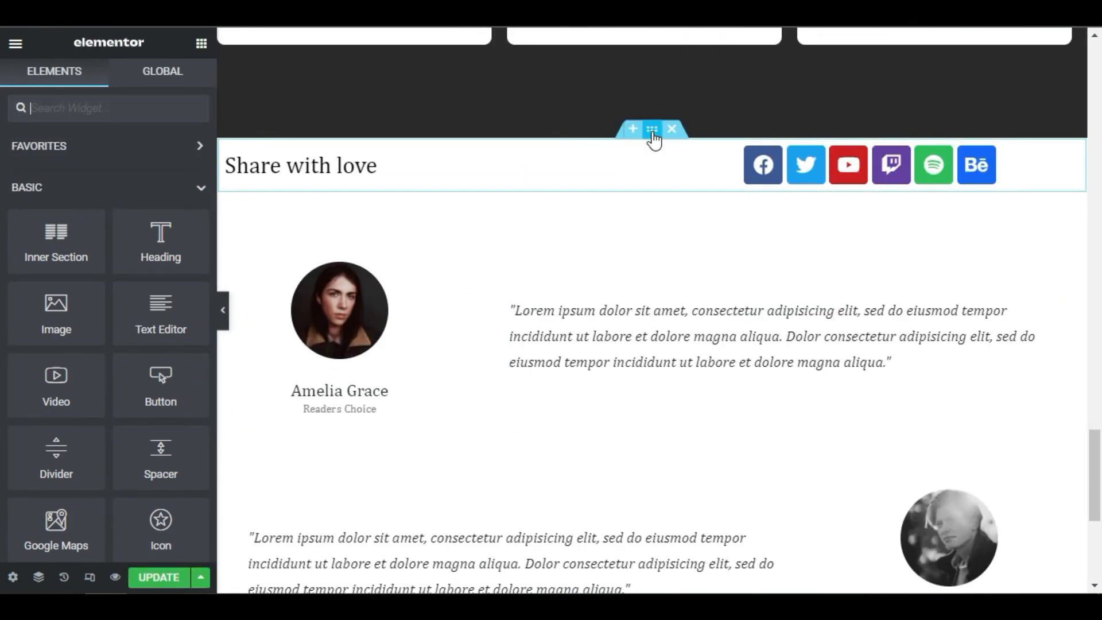
{"action": "left_click", "coordinate": [651, 128]}
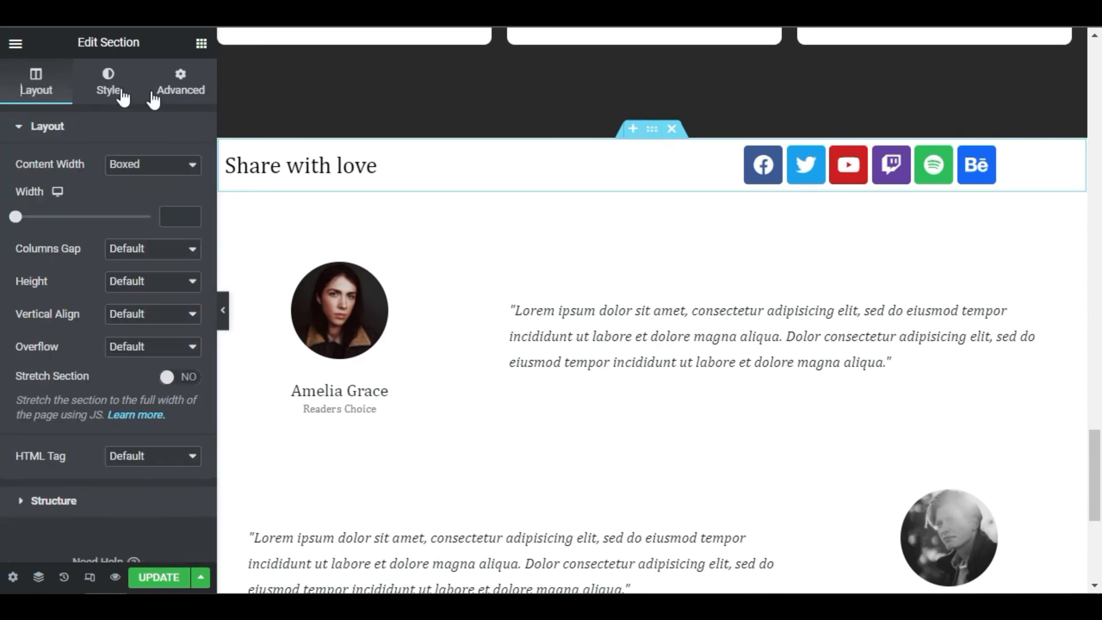
Step: Add CSS class .popit to the Share with love section and update the page
{"action": "left_click", "coordinate": [180, 80]}
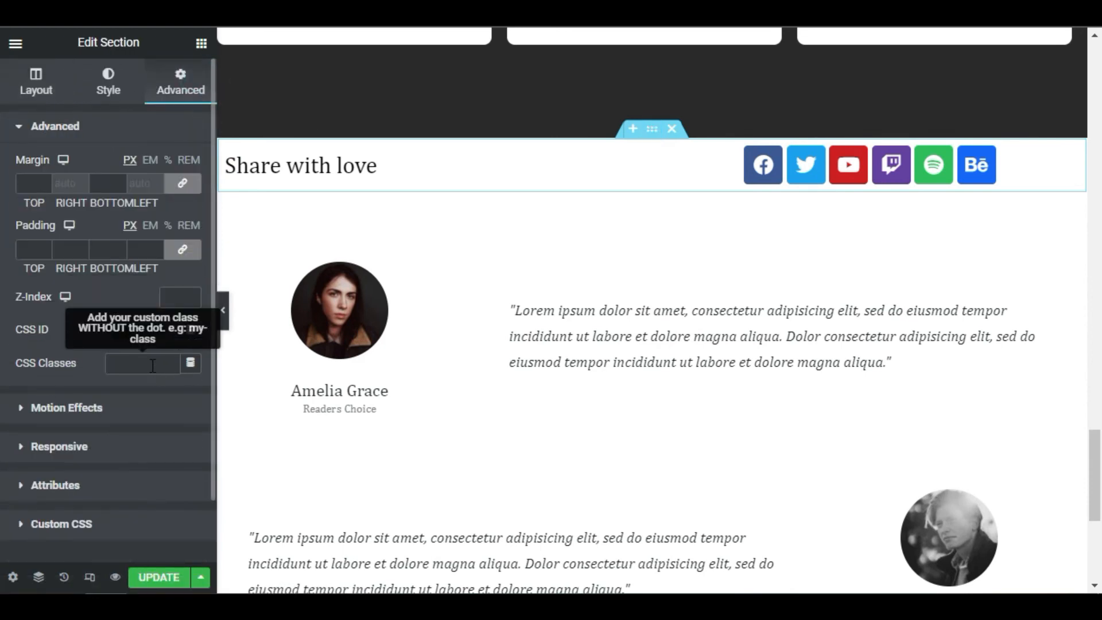
{"action": "left_click", "coordinate": [141, 364]}
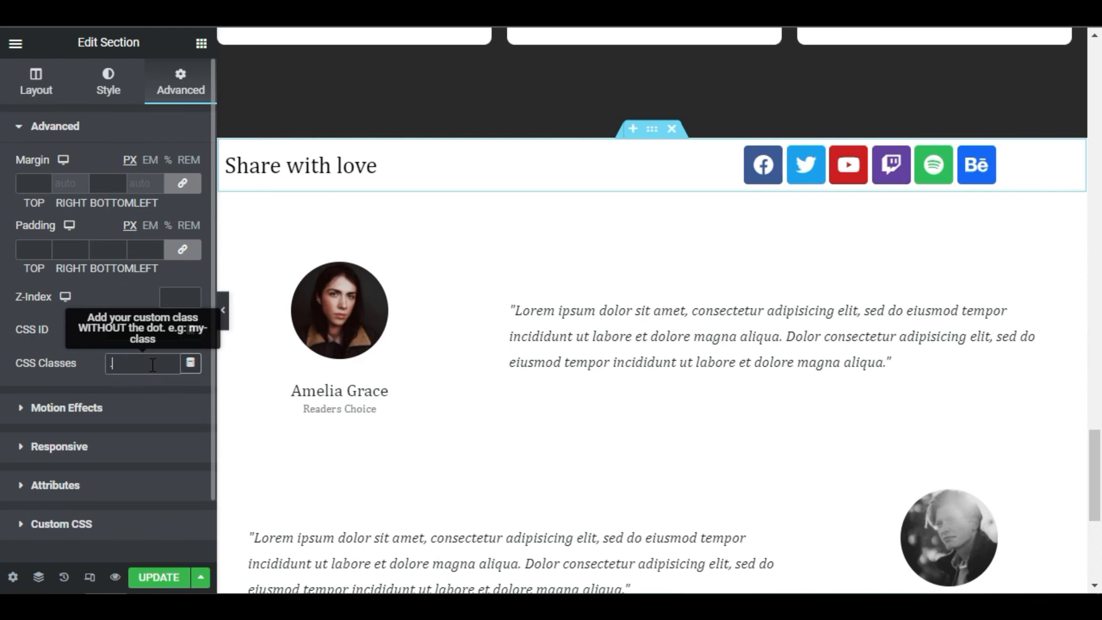
{"action": "type", "text": ".popit"}
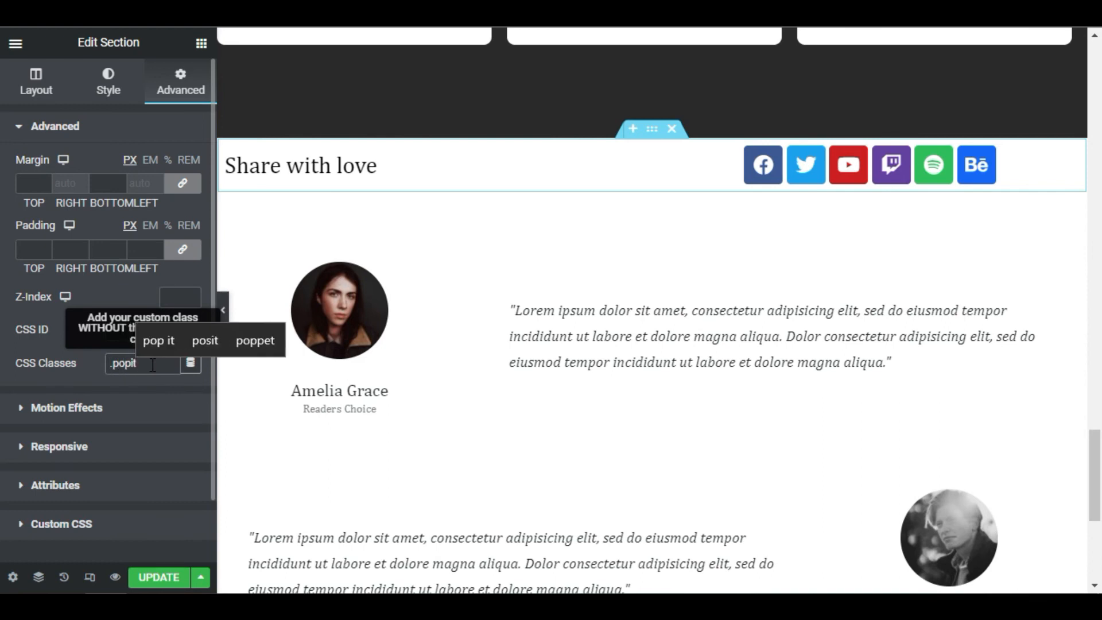
{"action": "left_click", "coordinate": [158, 578]}
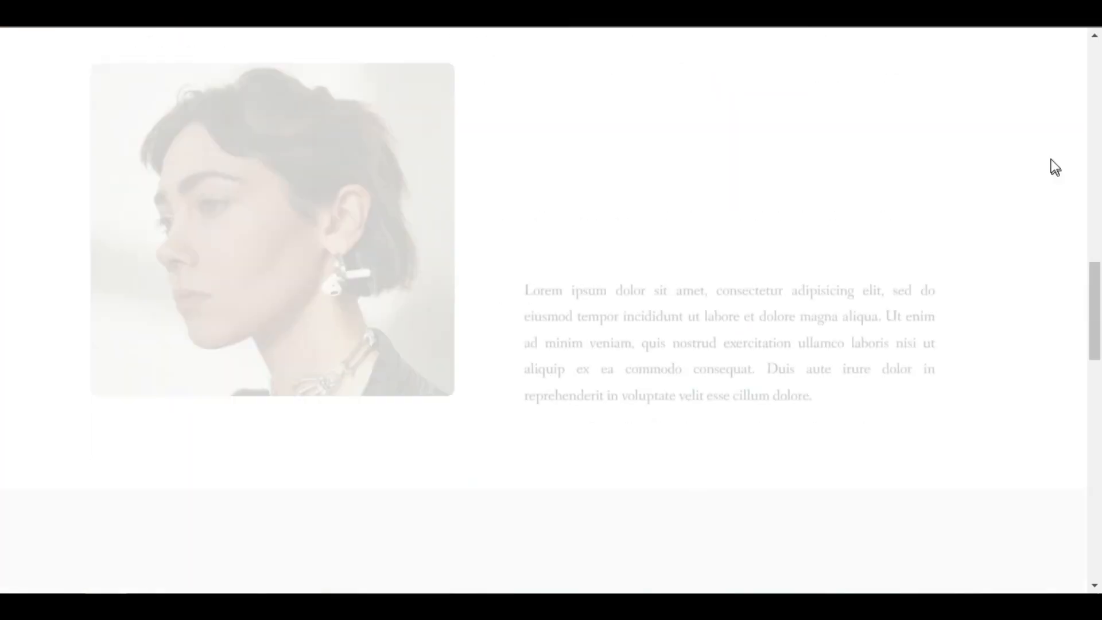
Step: Scroll the live Single Book page down to Share with love to trigger the bottom popup
{"action": "scroll", "scroll_direction": "down", "scroll_amount": 3}
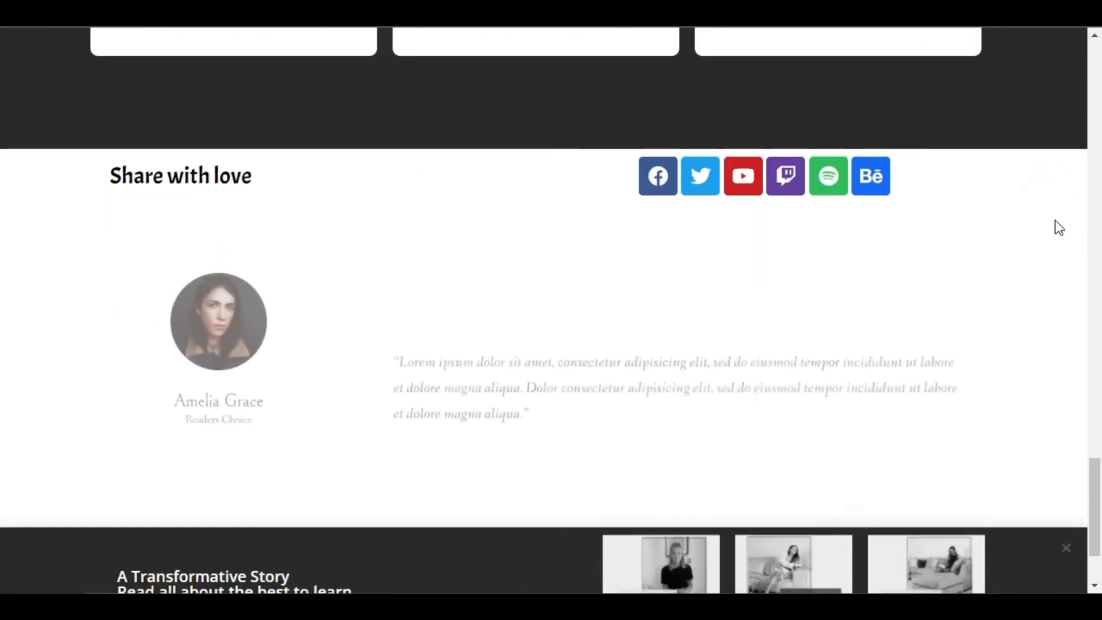